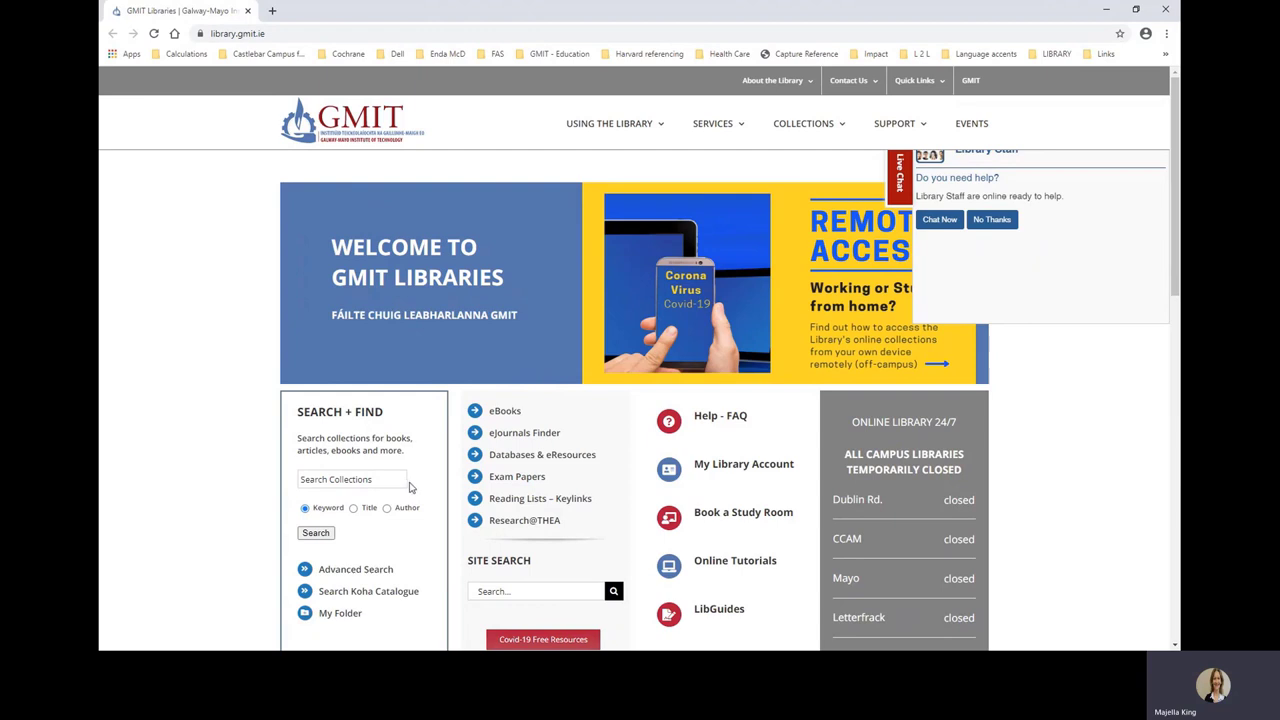
mouse_move(298, 410)
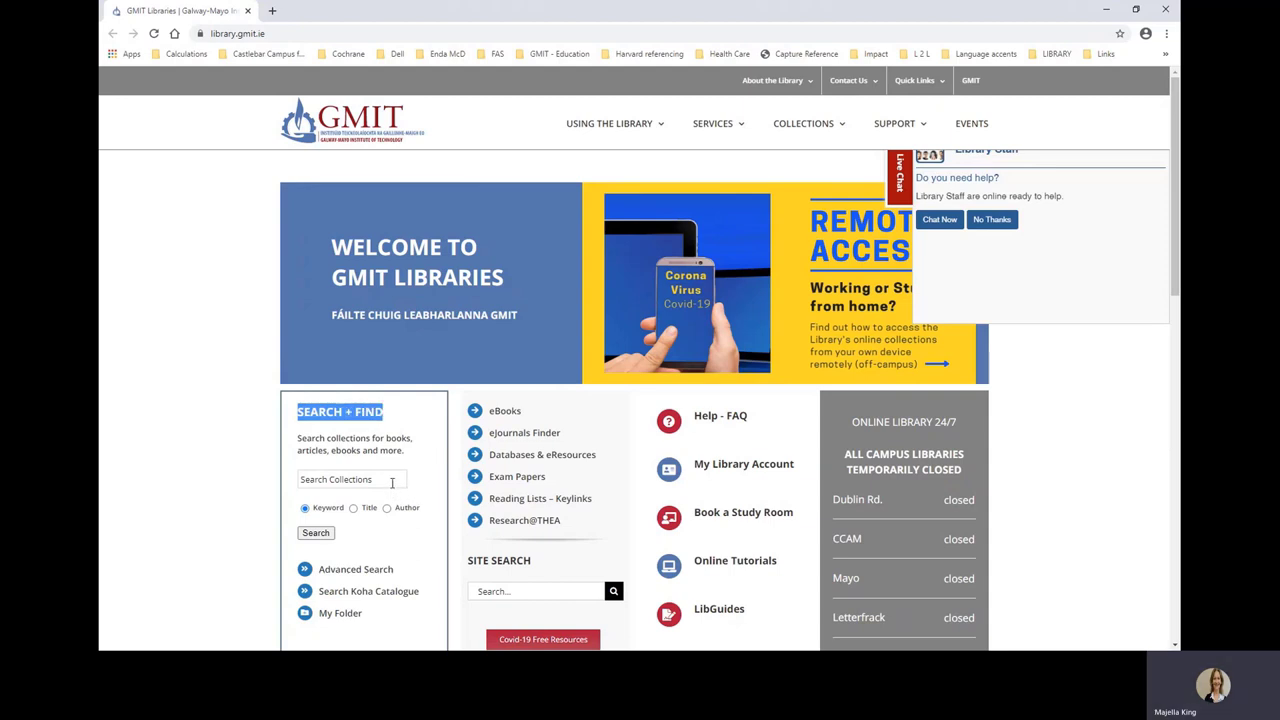
Enter "social care" into the Search Collections box on the GMIT Libraries homepage.
click(350, 480)
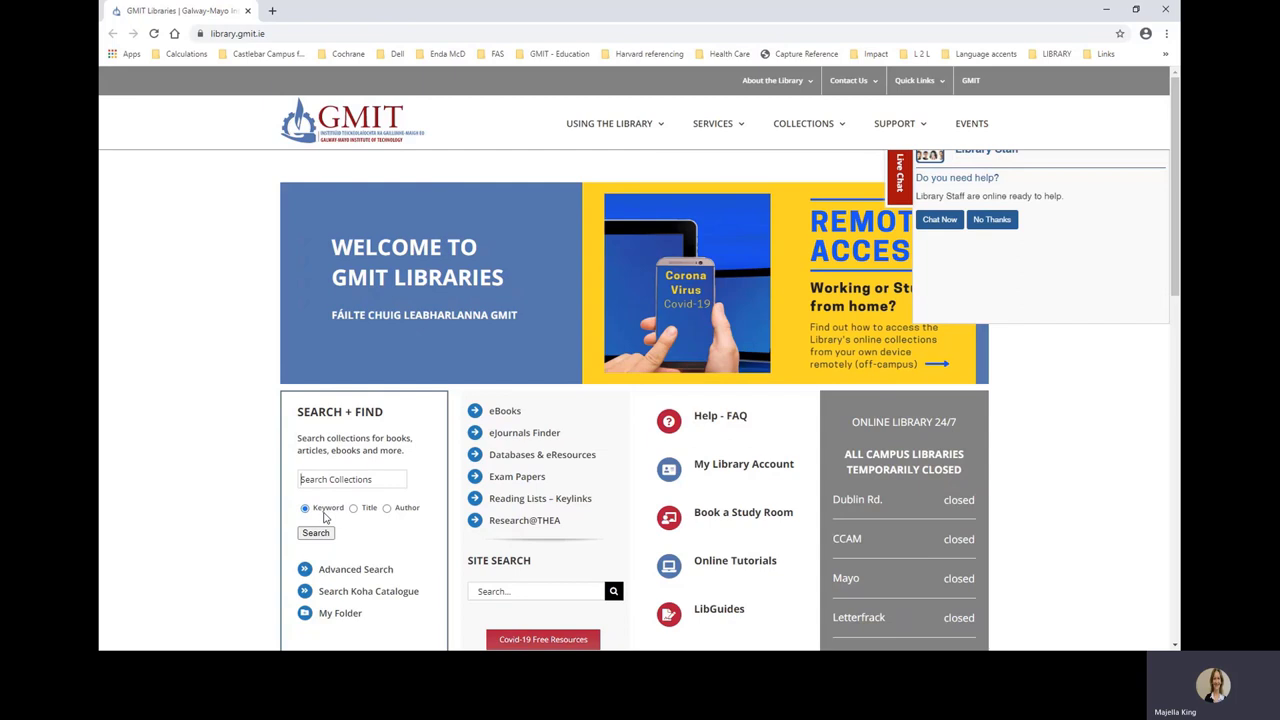
mouse_move(358, 518)
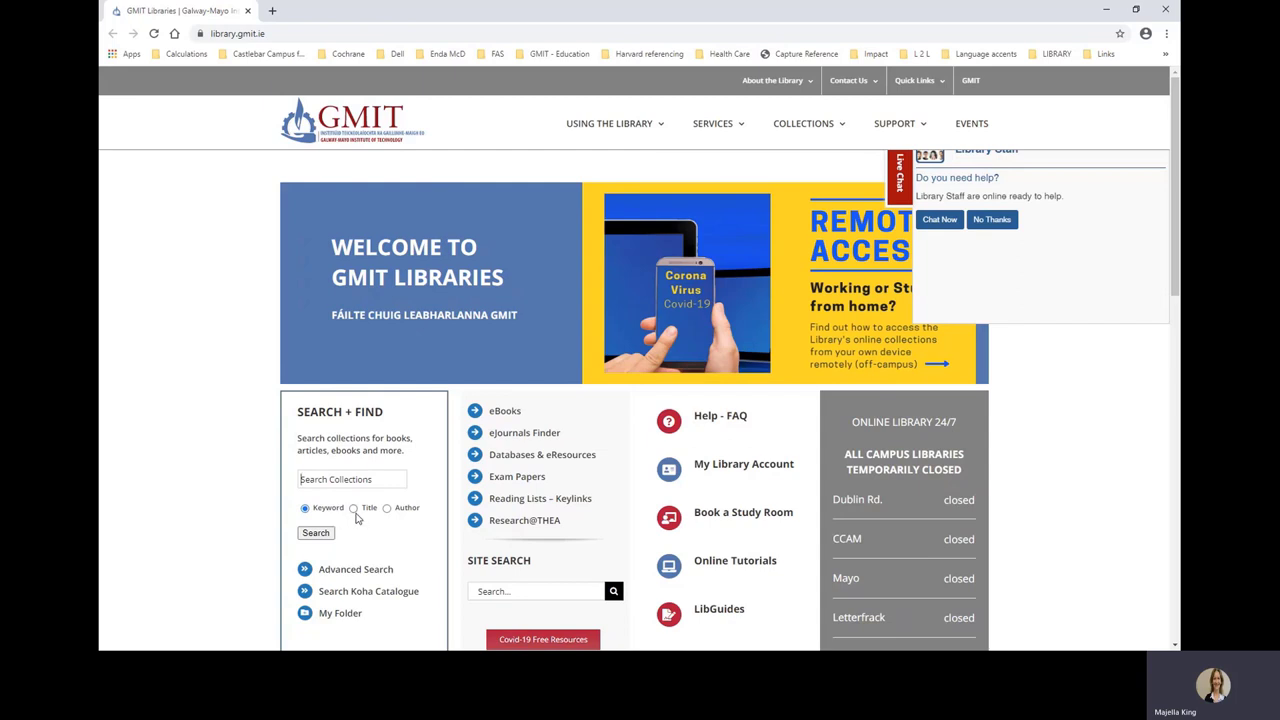
mouse_move(404, 520)
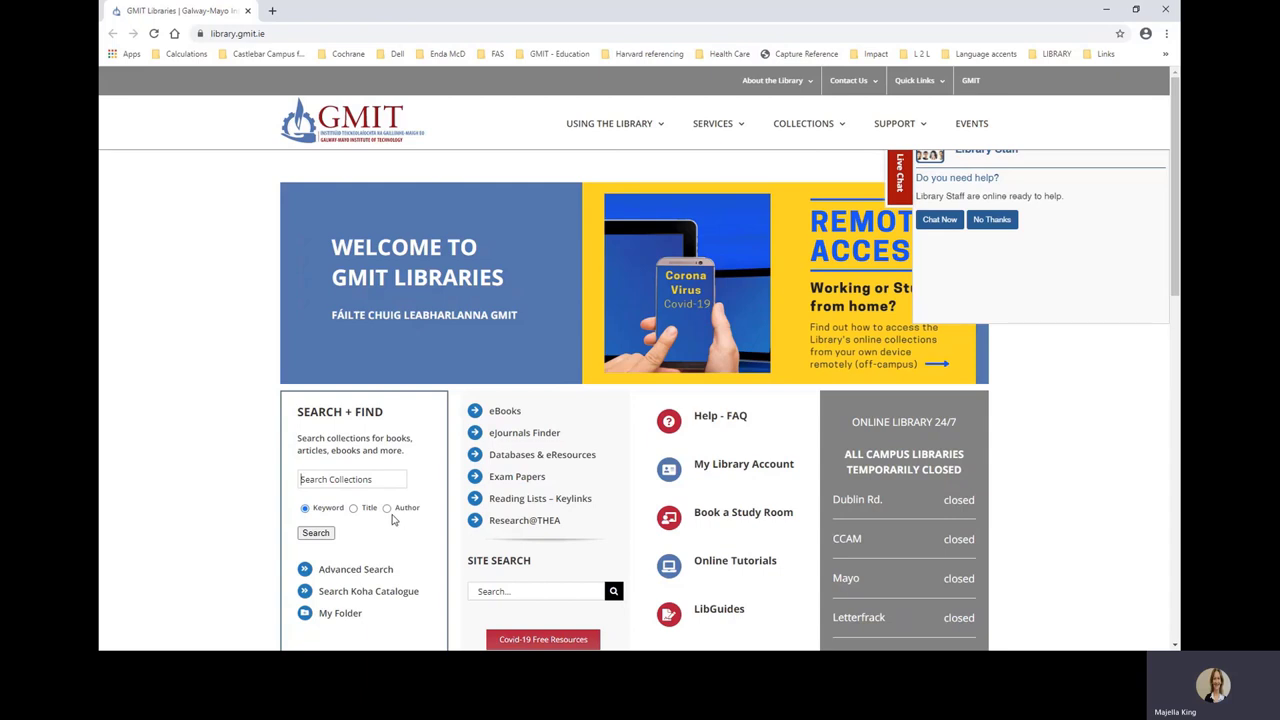
click(350, 480)
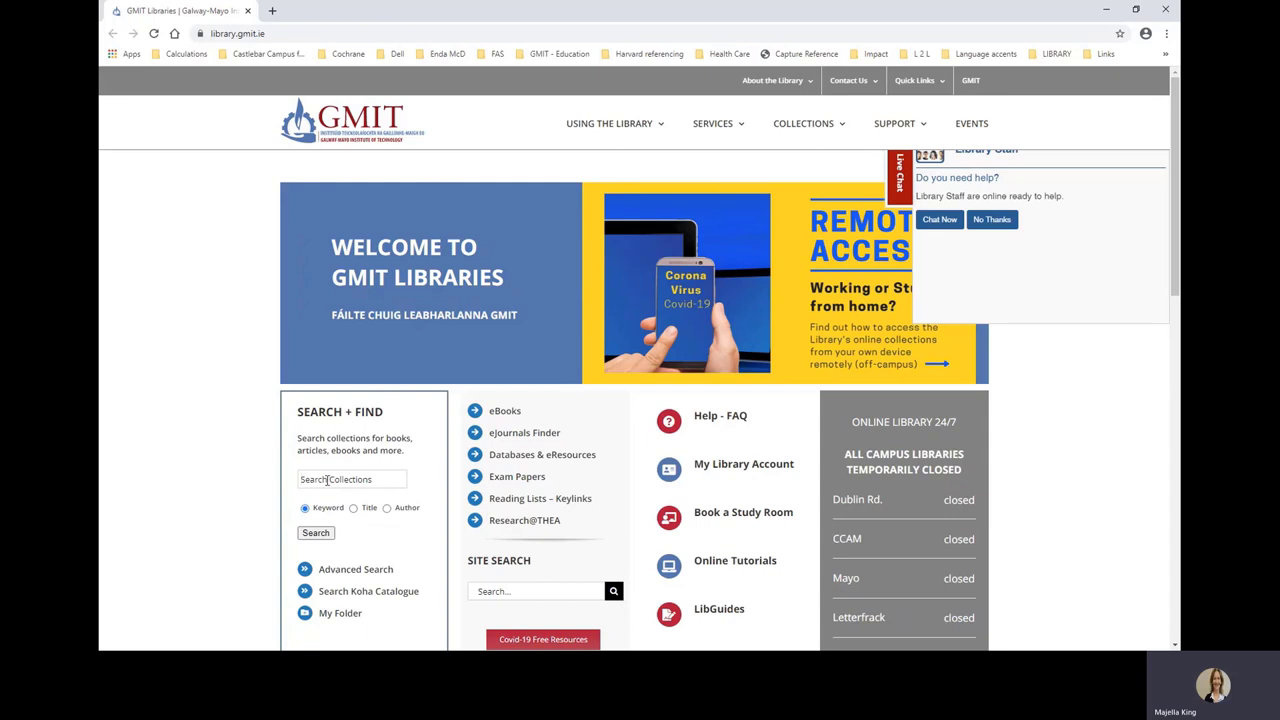
mouse_move(388, 494)
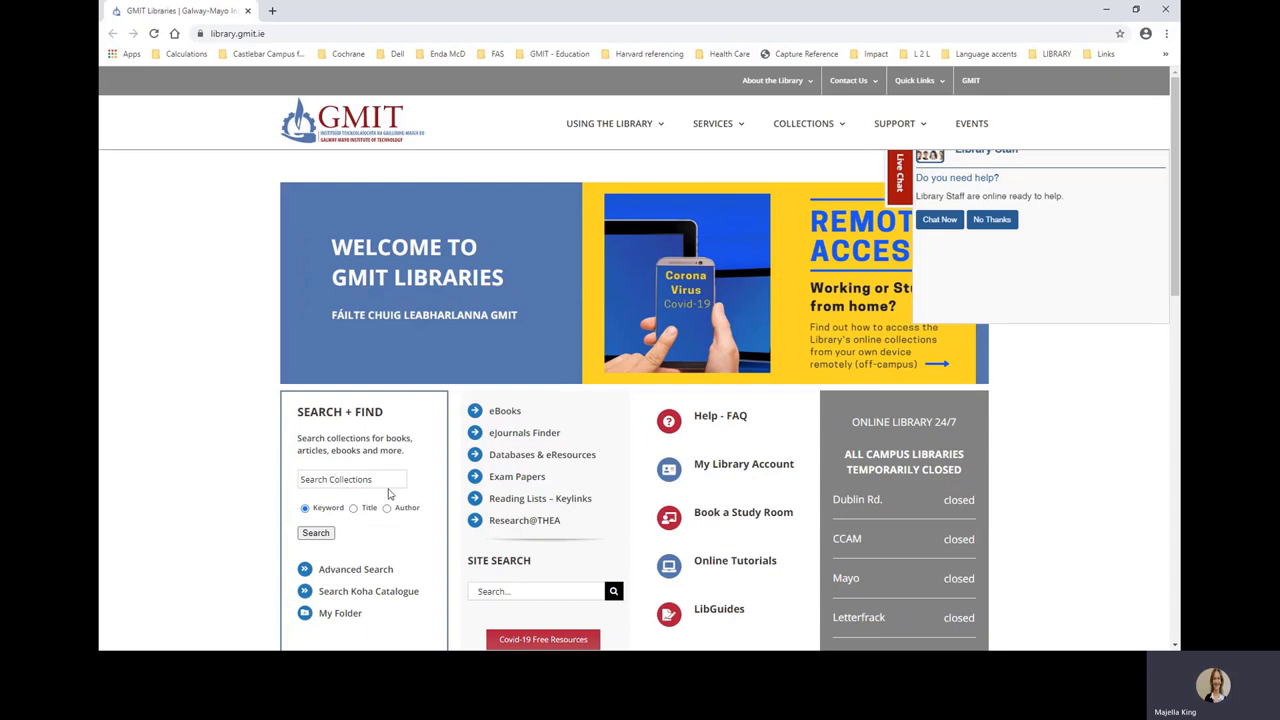
text(social)
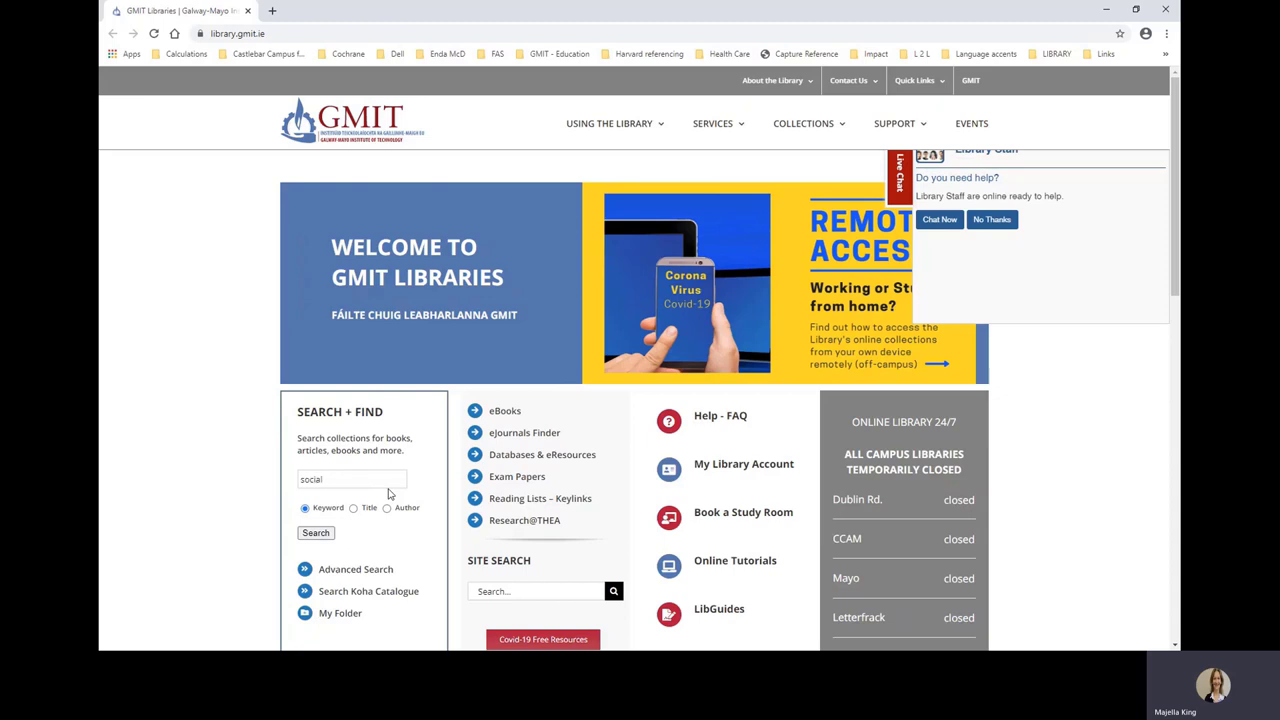
text(care)
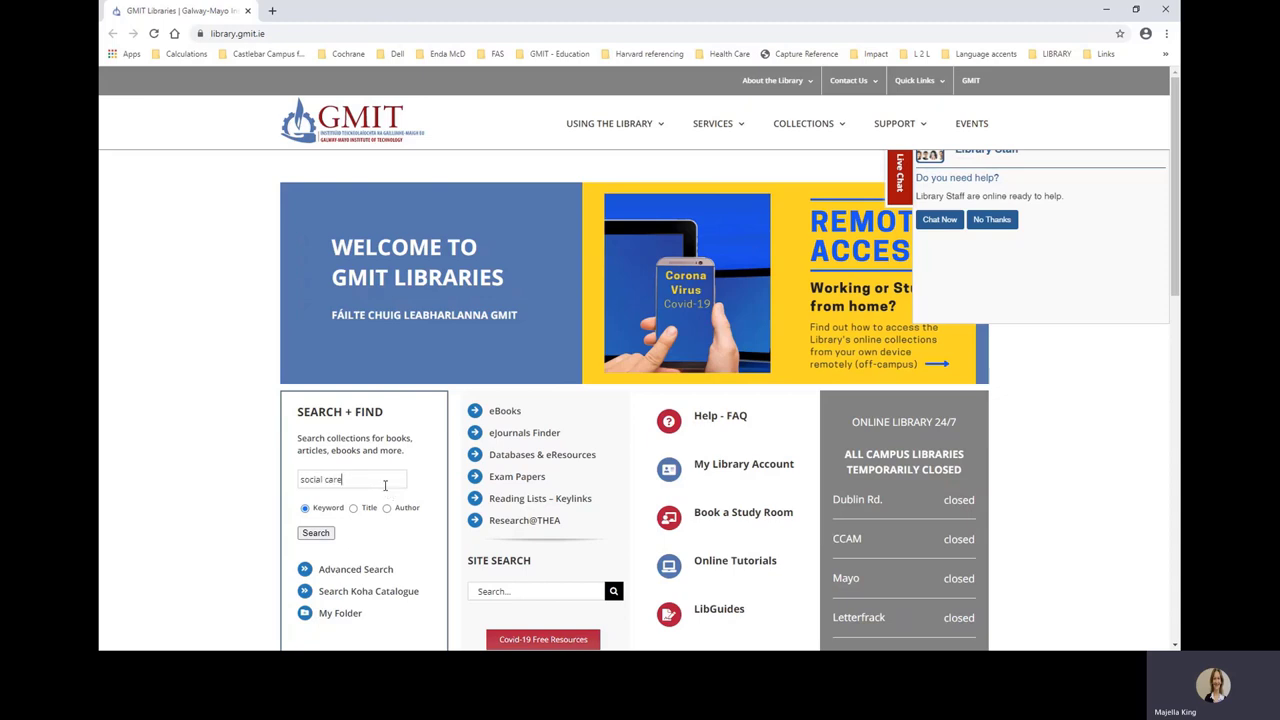
Run the social care search and skim the EBSCO results list of books and videos.
click(316, 532)
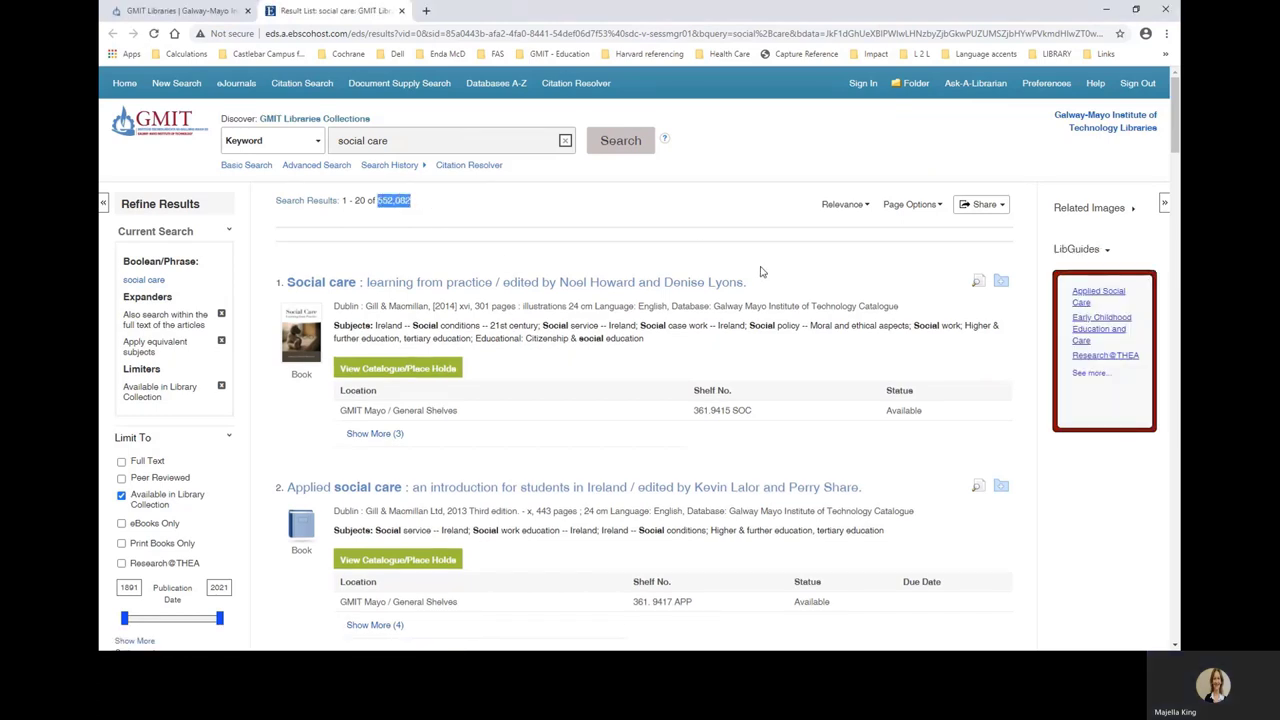
mouse_move(844, 204)
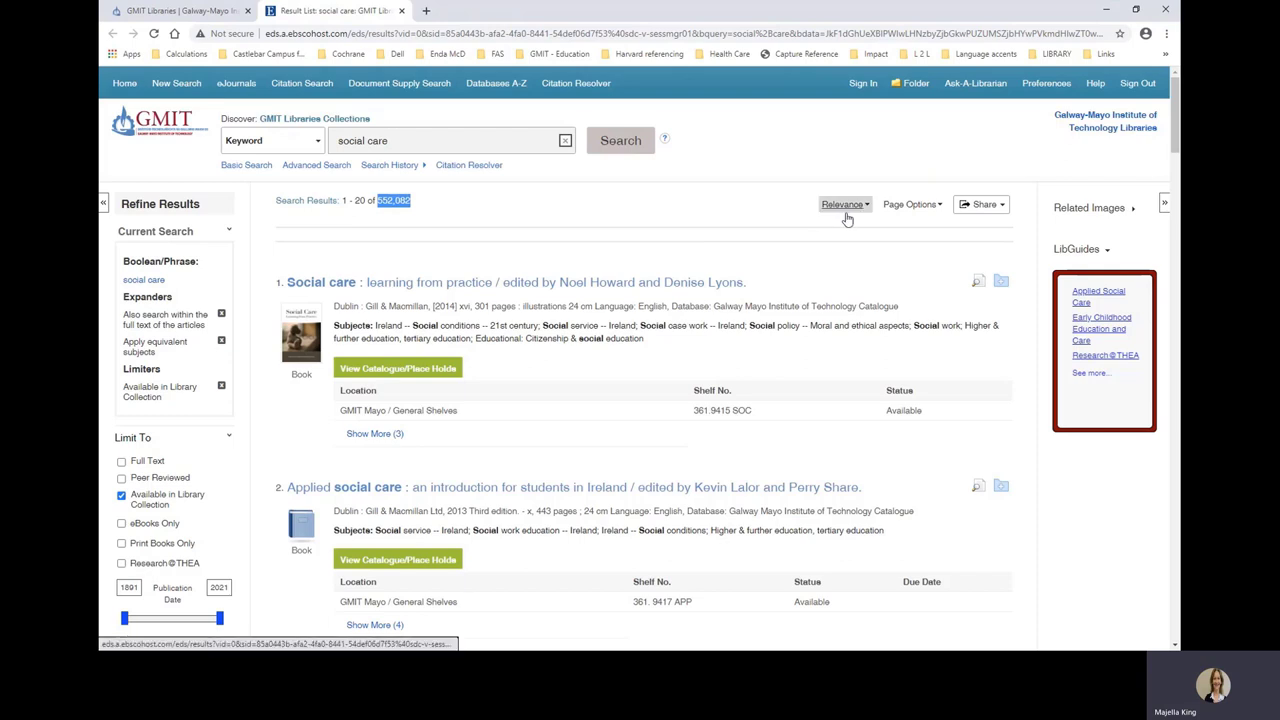
mouse_move(844, 204)
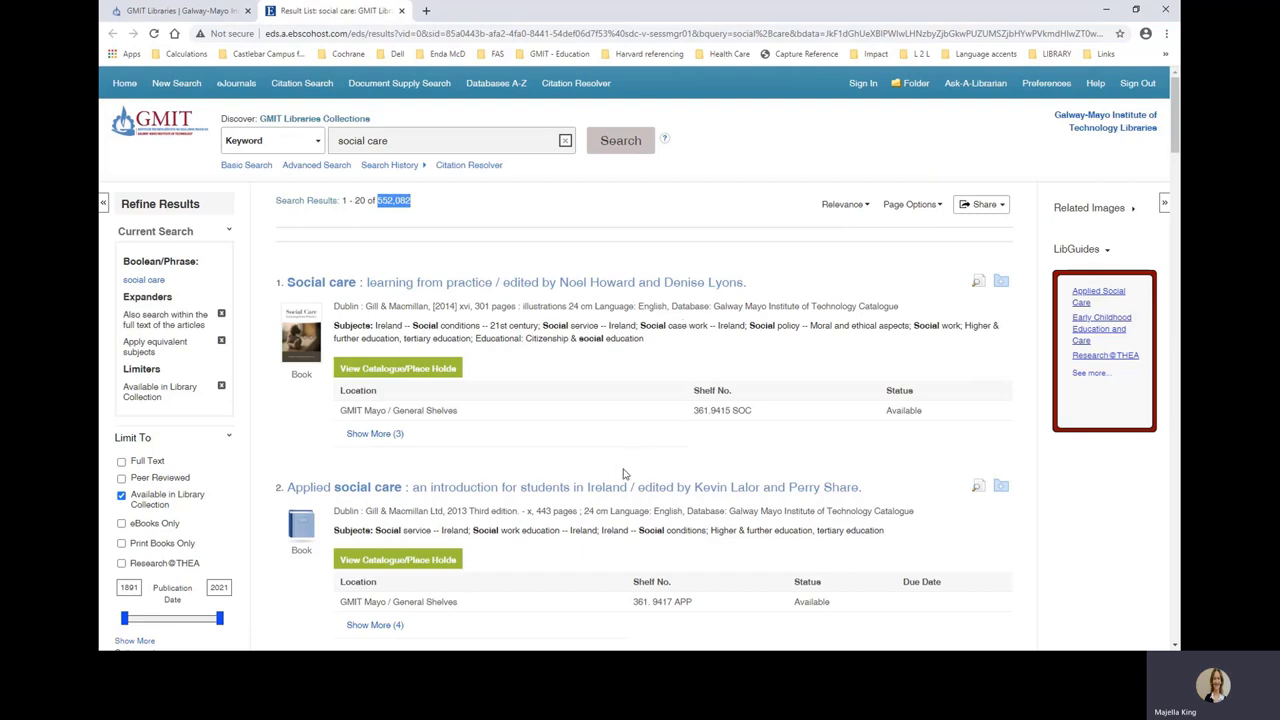
mouse_move(610, 456)
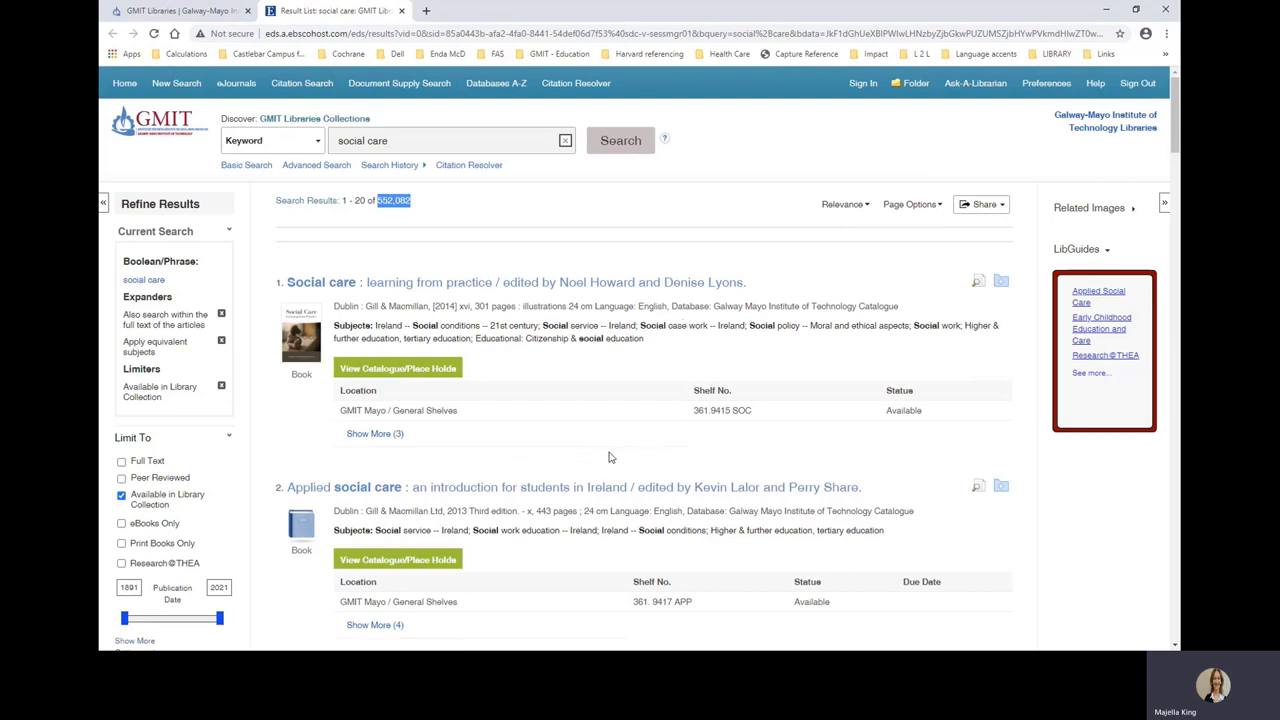
mouse_move(572, 480)
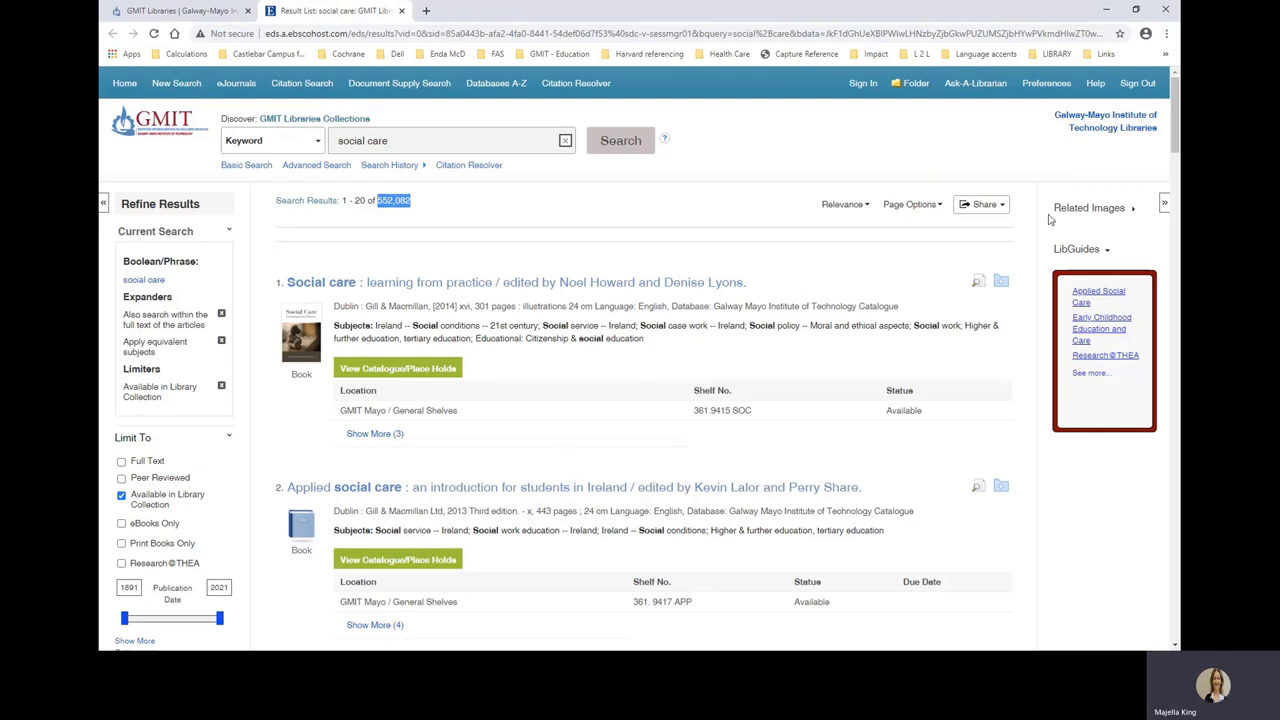
scroll(down, 3)
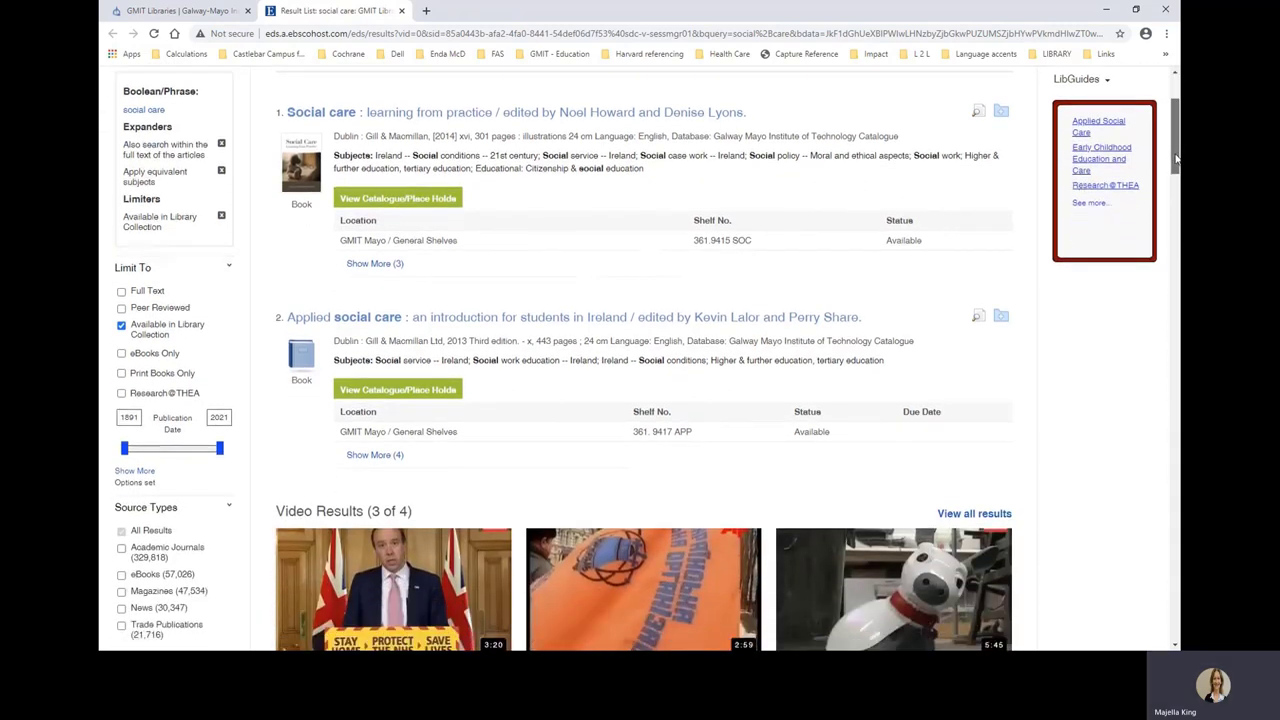
scroll(down, 3)
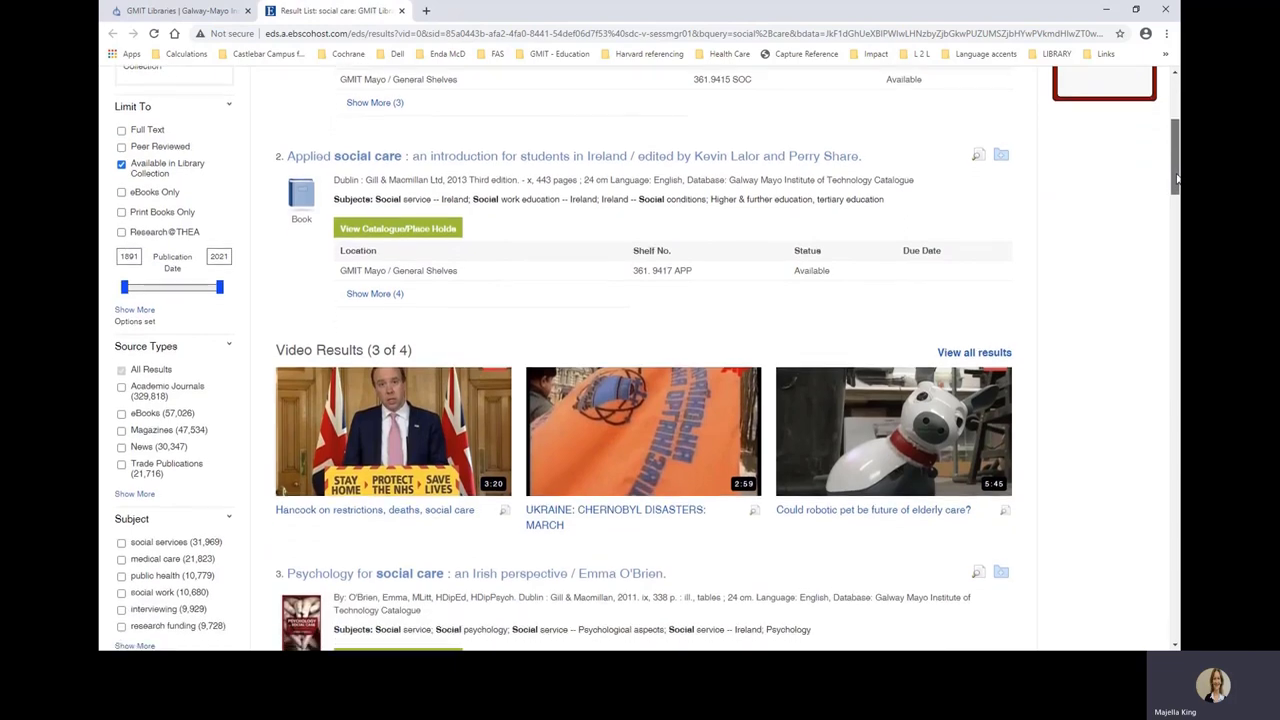
scroll(up, 3)
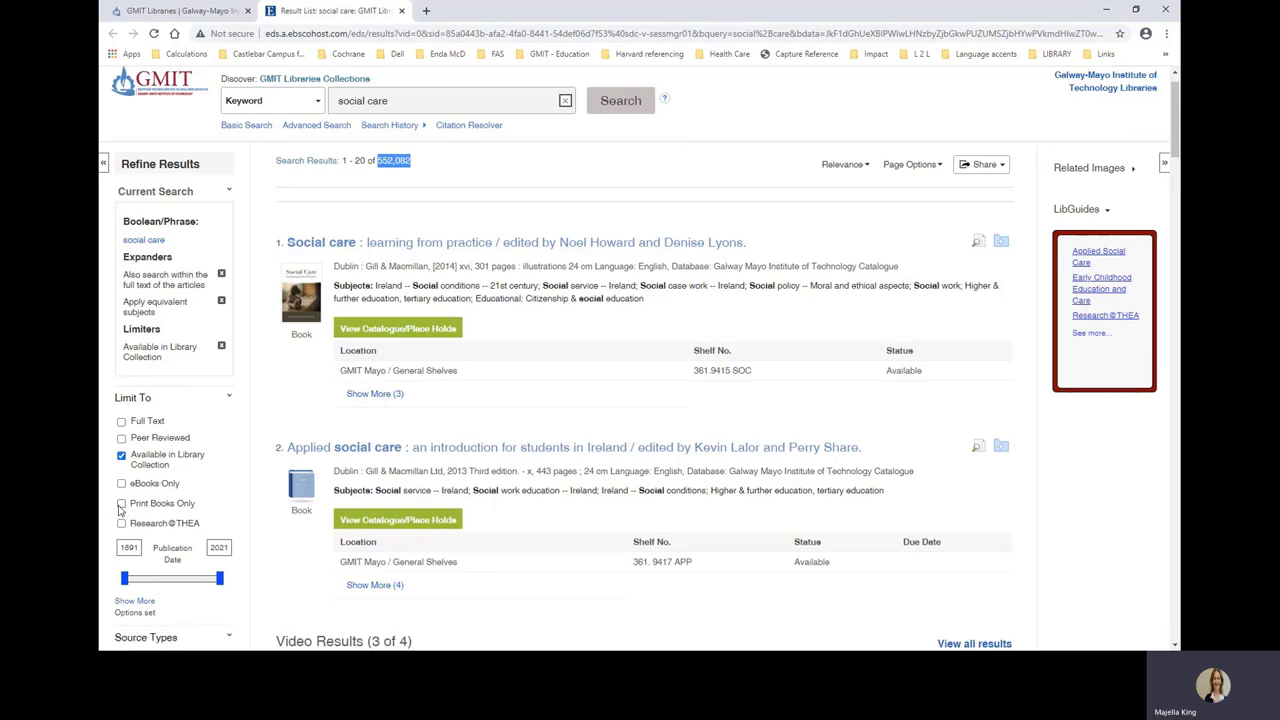
Limit results to the 78 print books and show all General Shelves copies of the first title.
click(120, 504)
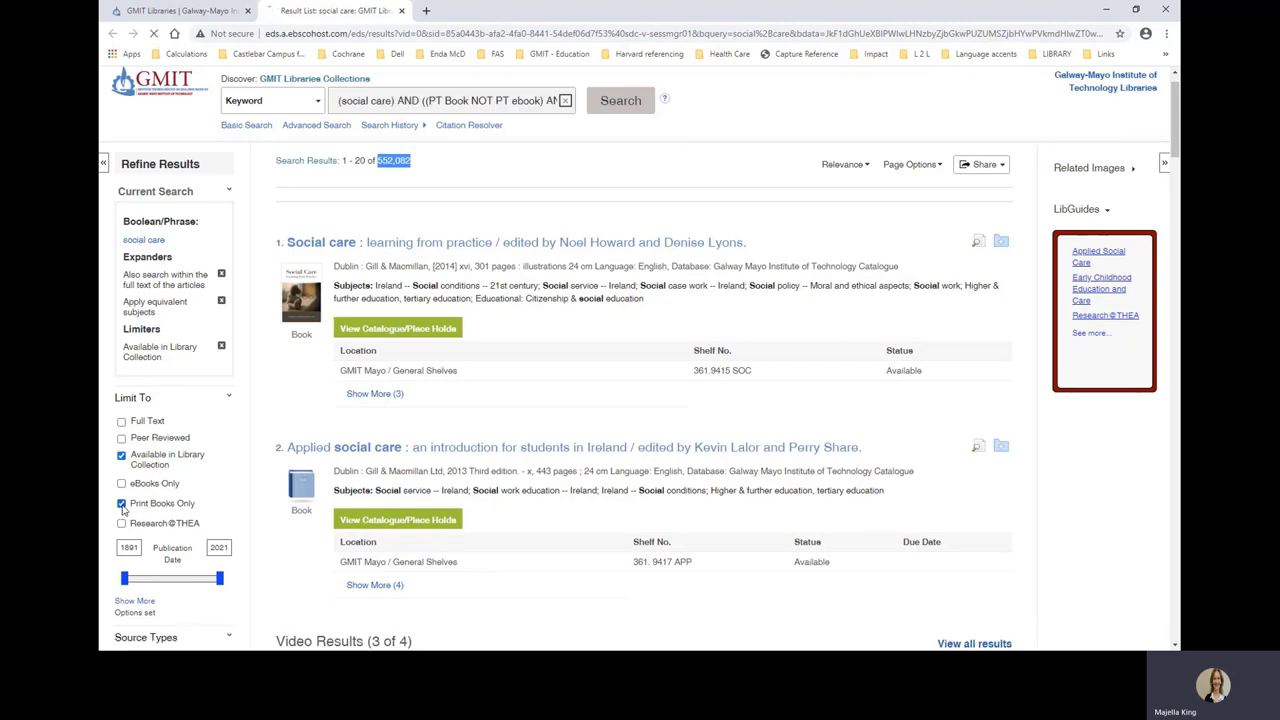
click(120, 504)
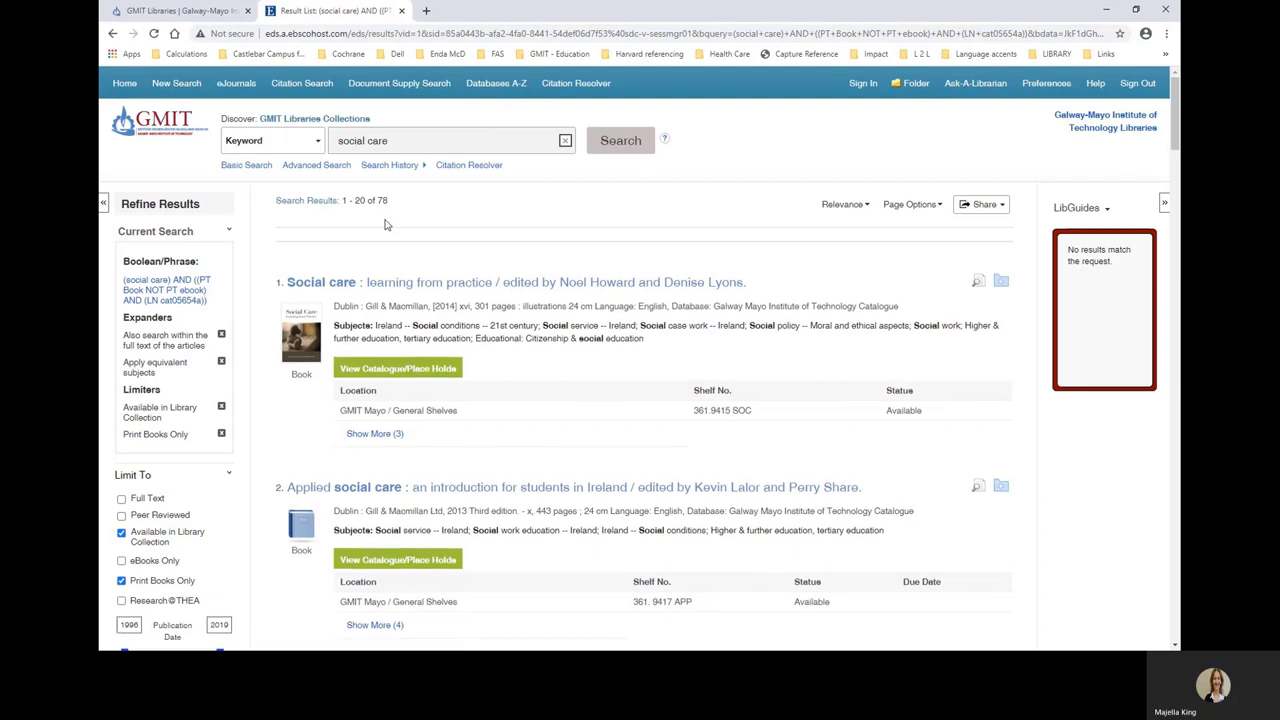
mouse_move(360, 300)
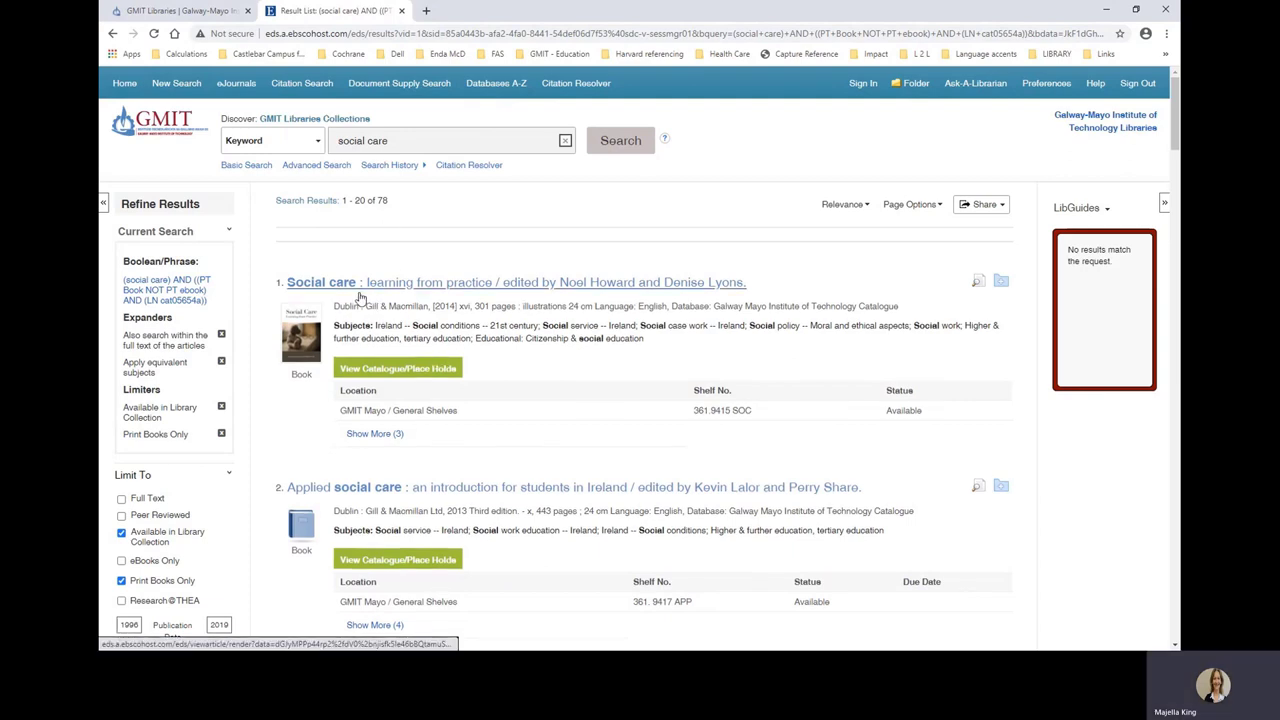
mouse_move(476, 296)
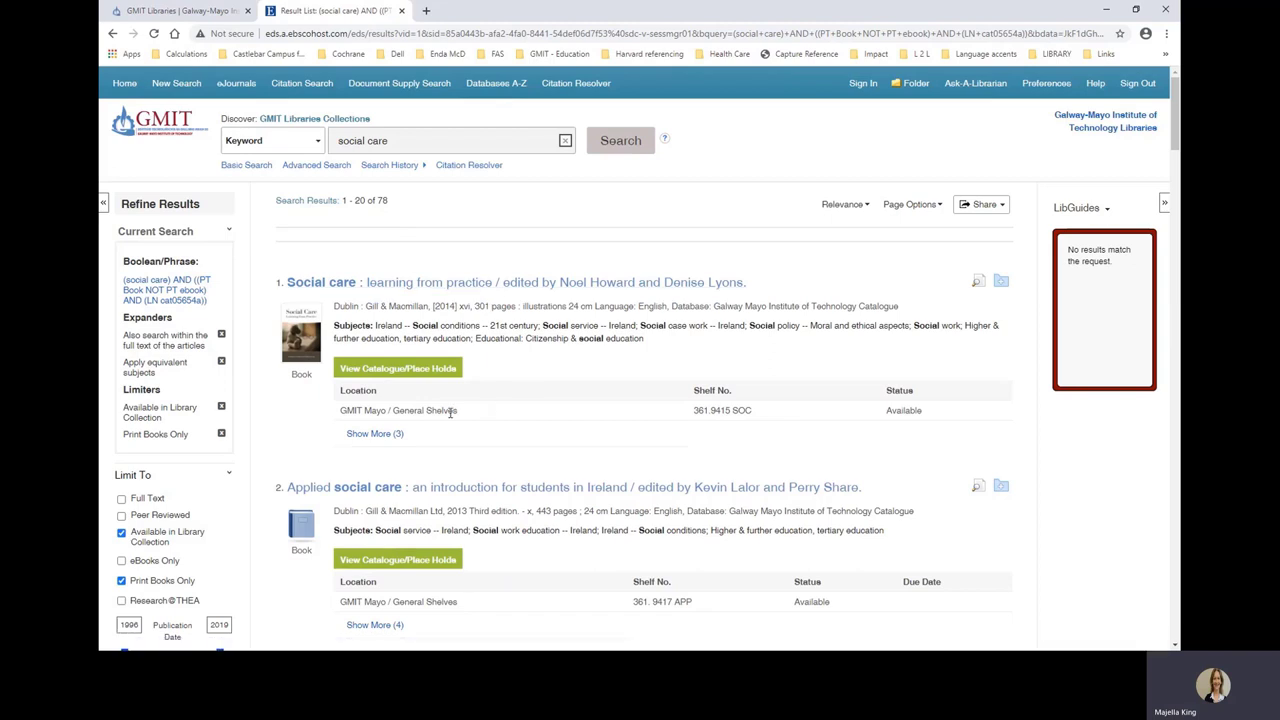
mouse_move(388, 420)
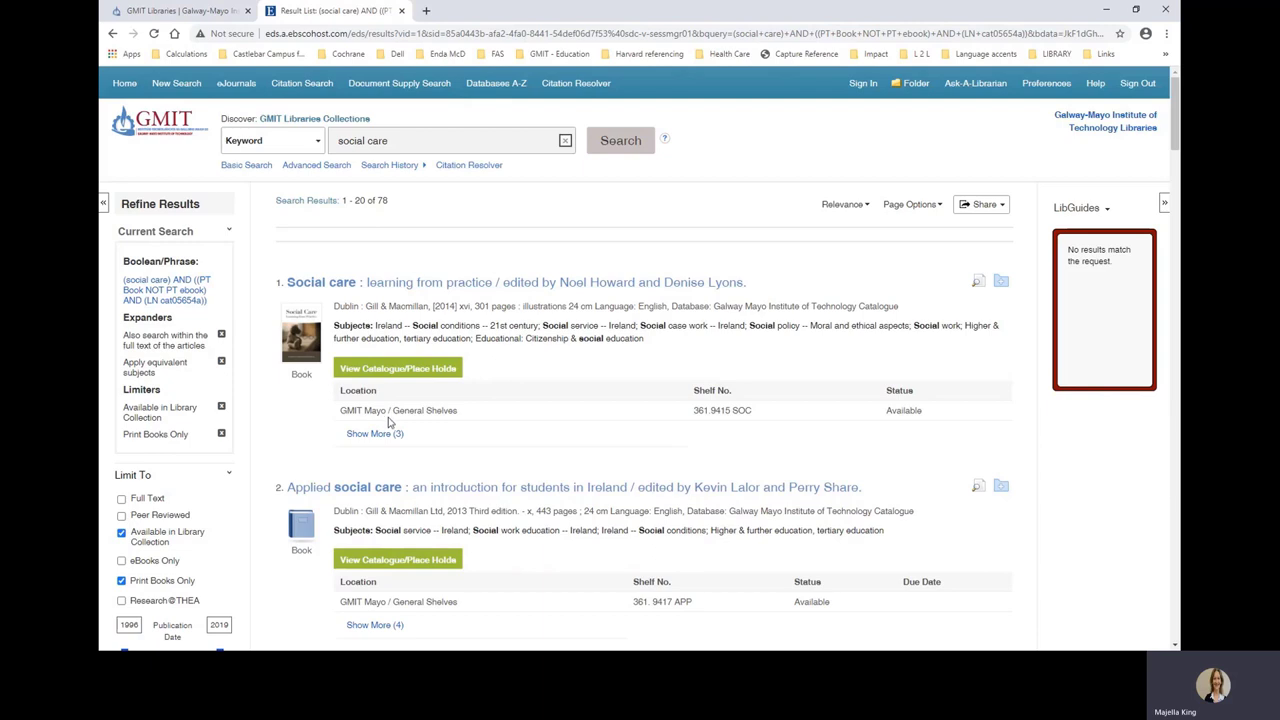
mouse_move(696, 424)
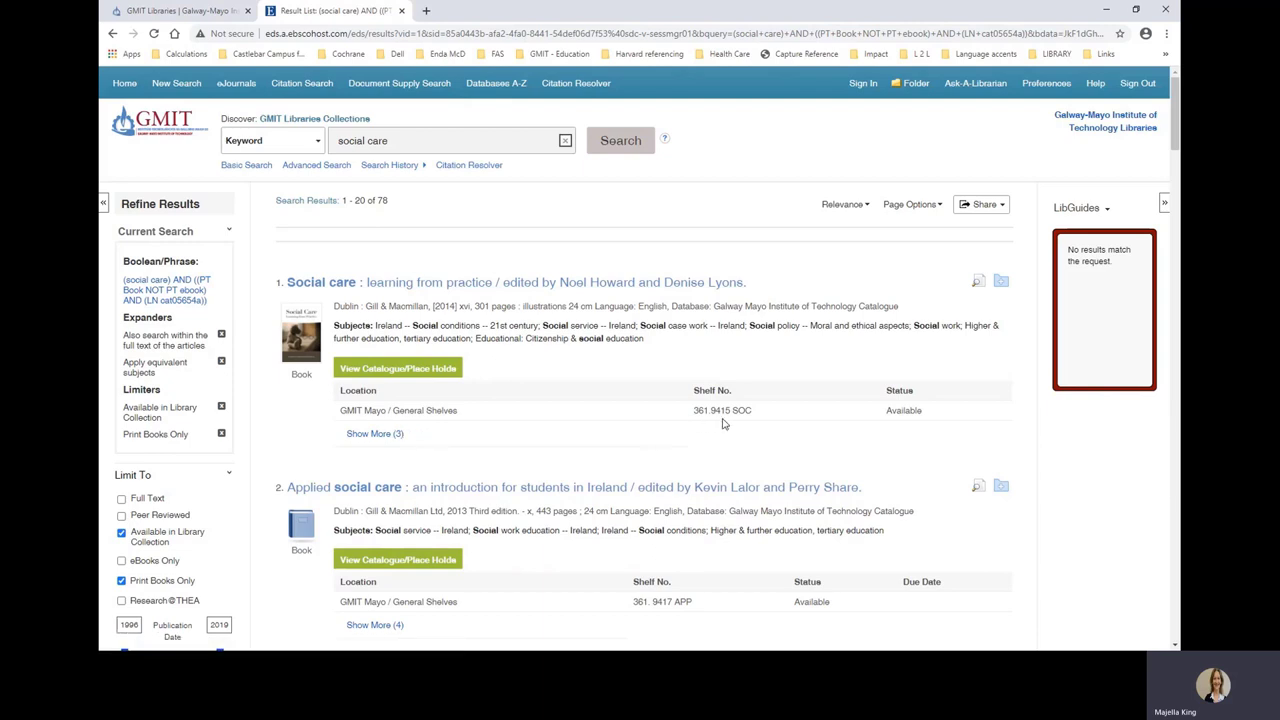
mouse_move(900, 428)
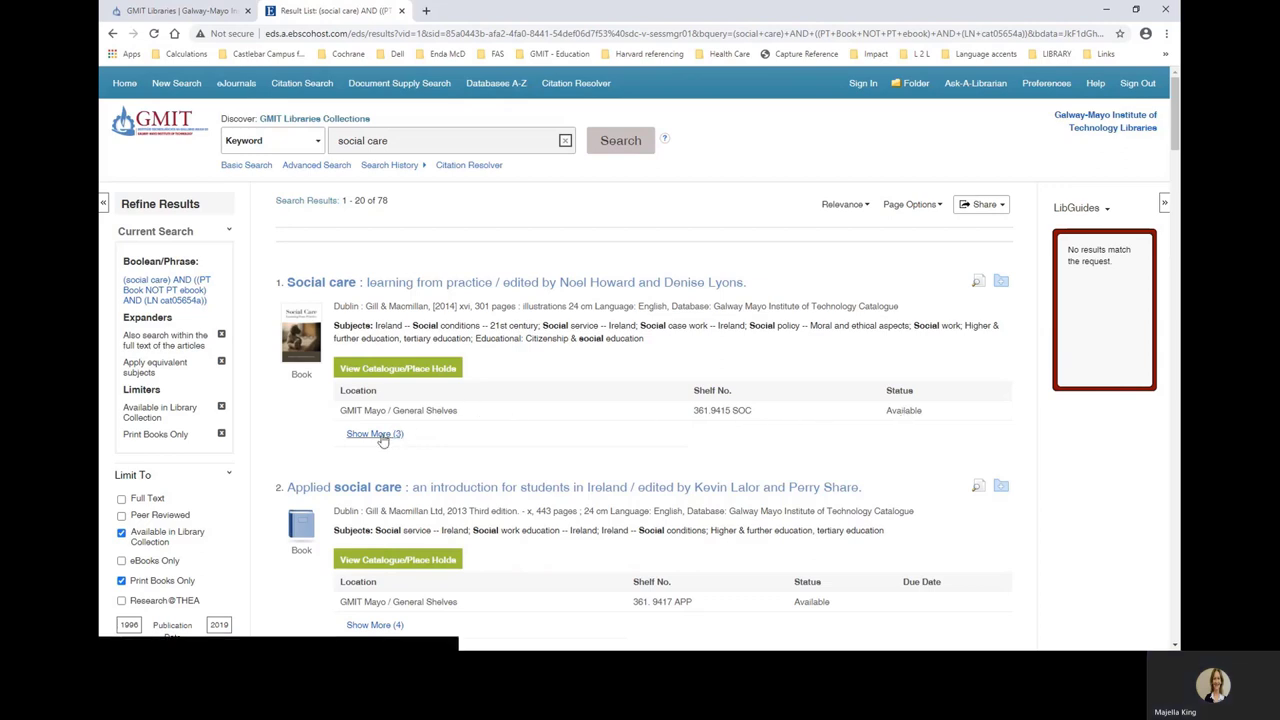
click(374, 432)
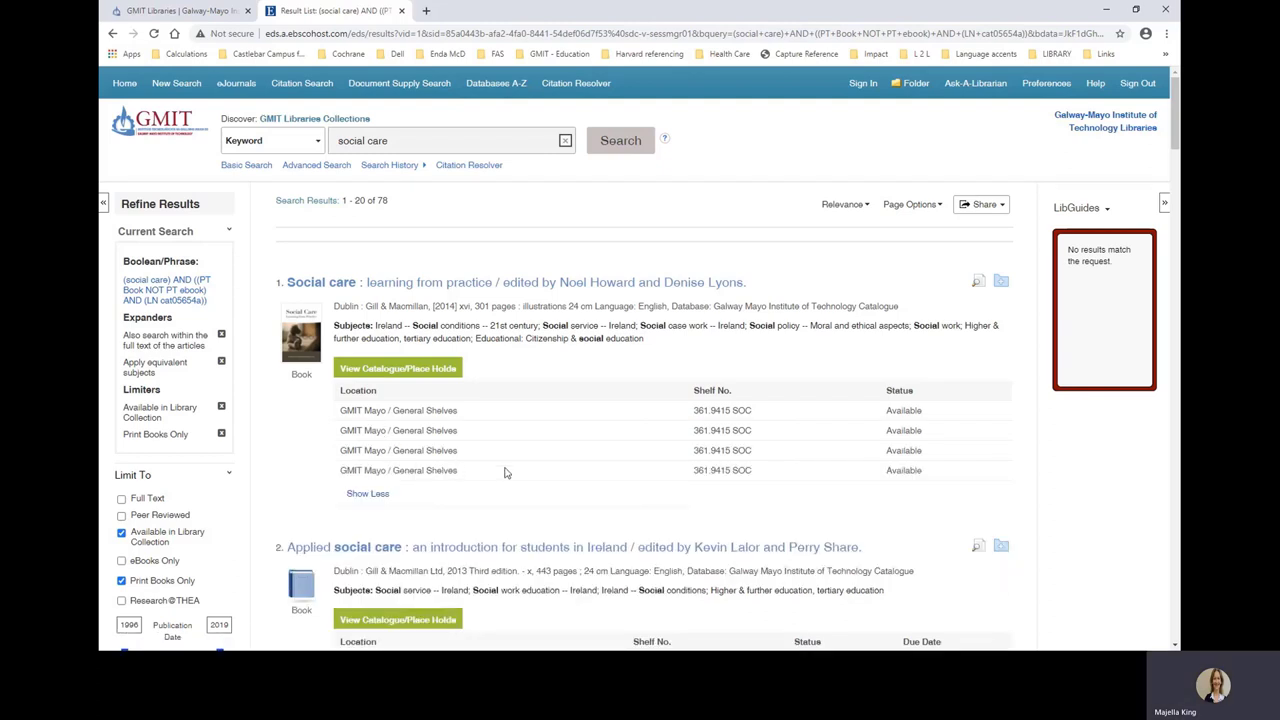
mouse_move(516, 480)
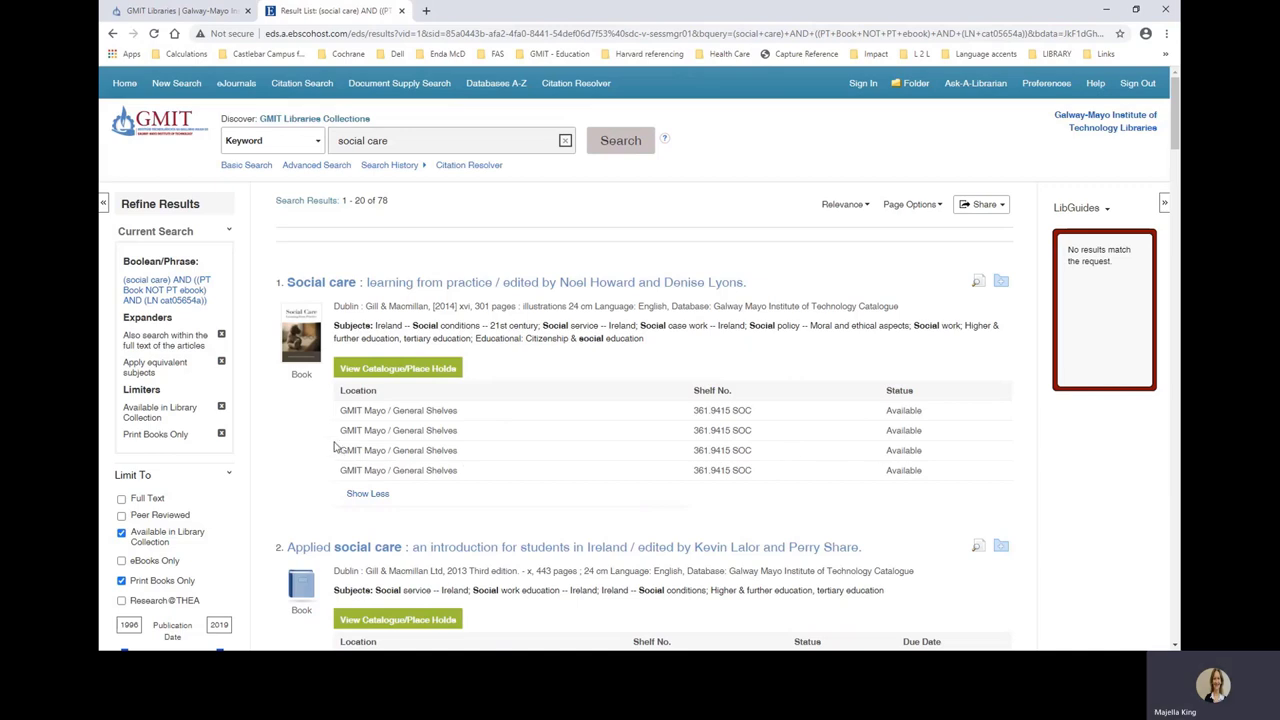
mouse_move(408, 444)
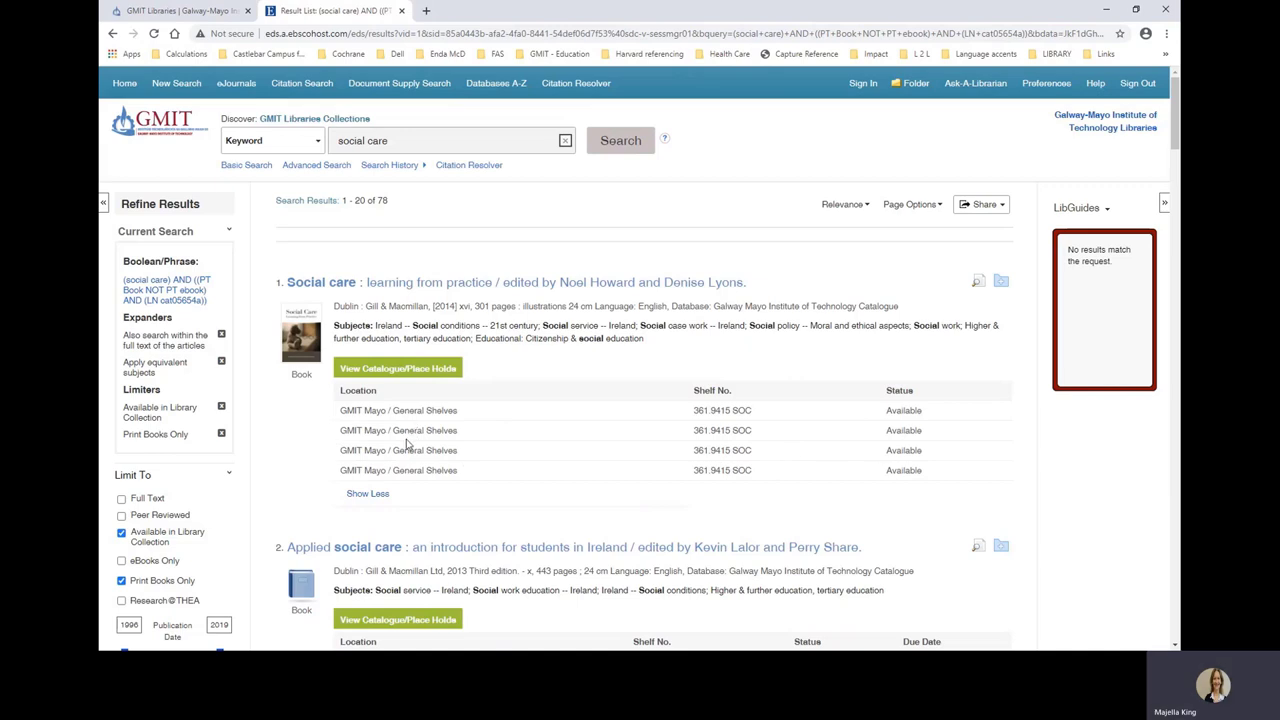
mouse_move(396, 368)
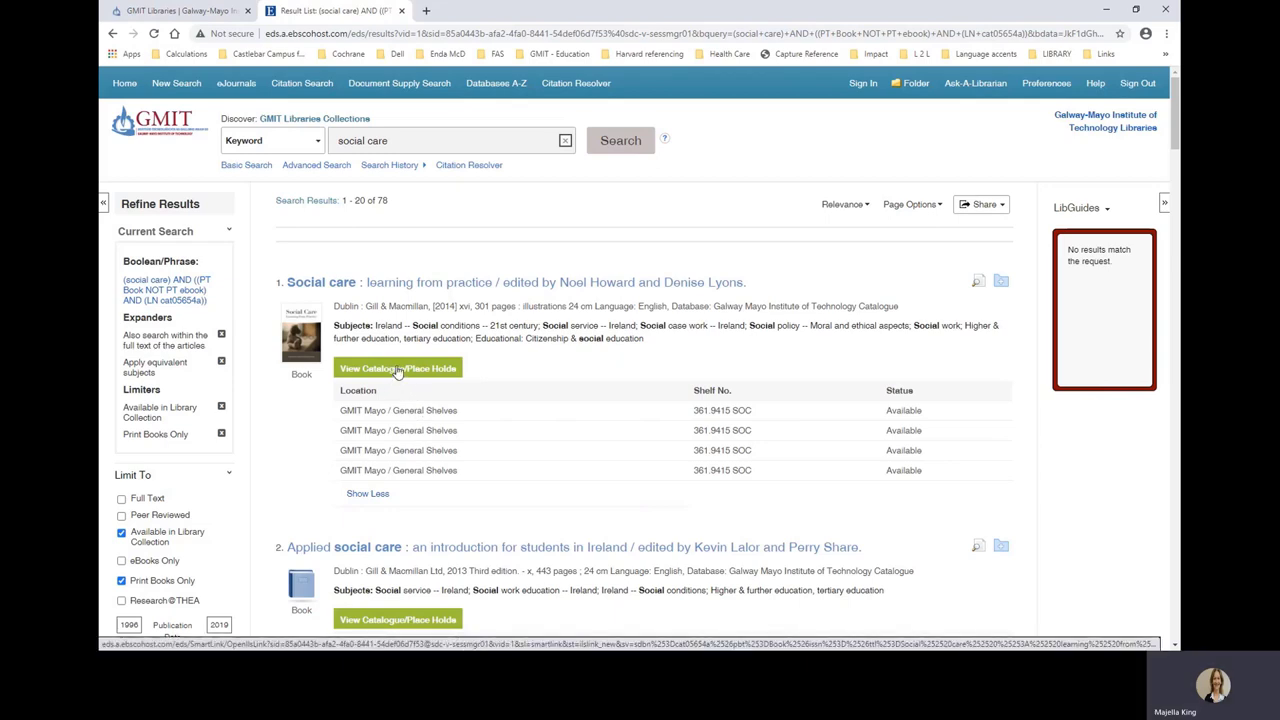
View the Koha catalogue record for Social care: learning from practice with publisher, ISBN and subjects.
click(398, 368)
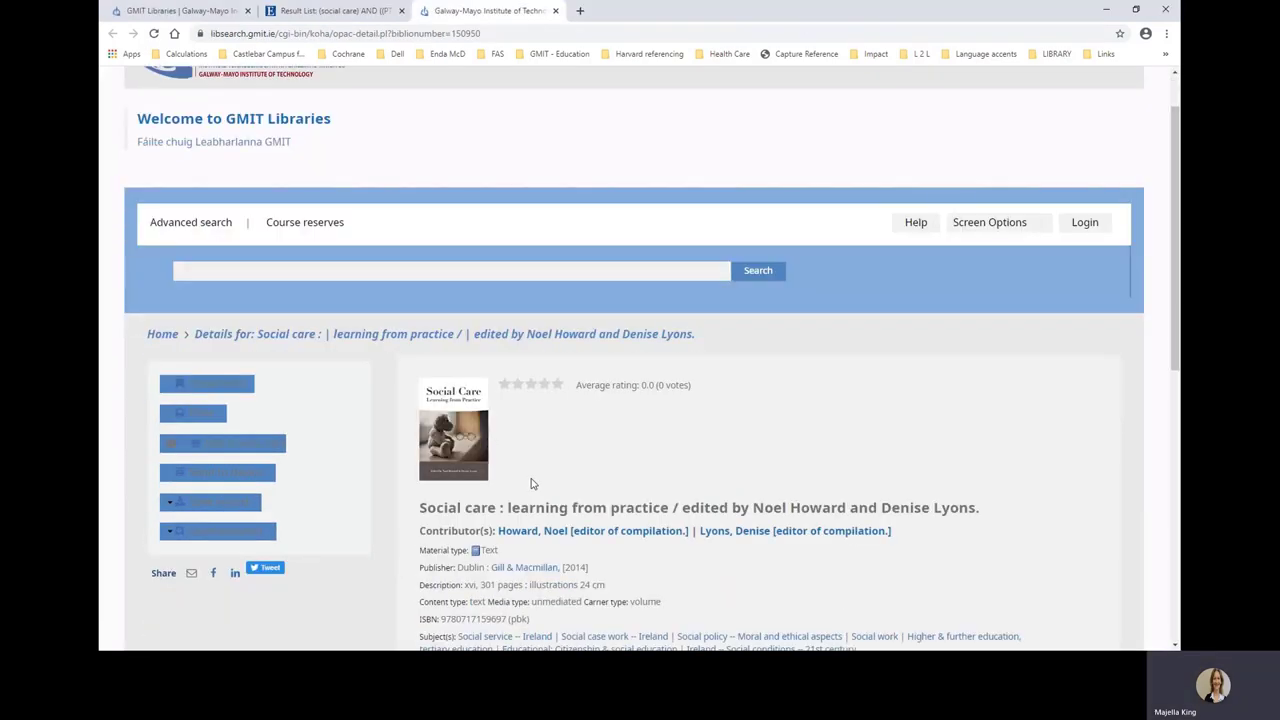
scroll(down, 3)
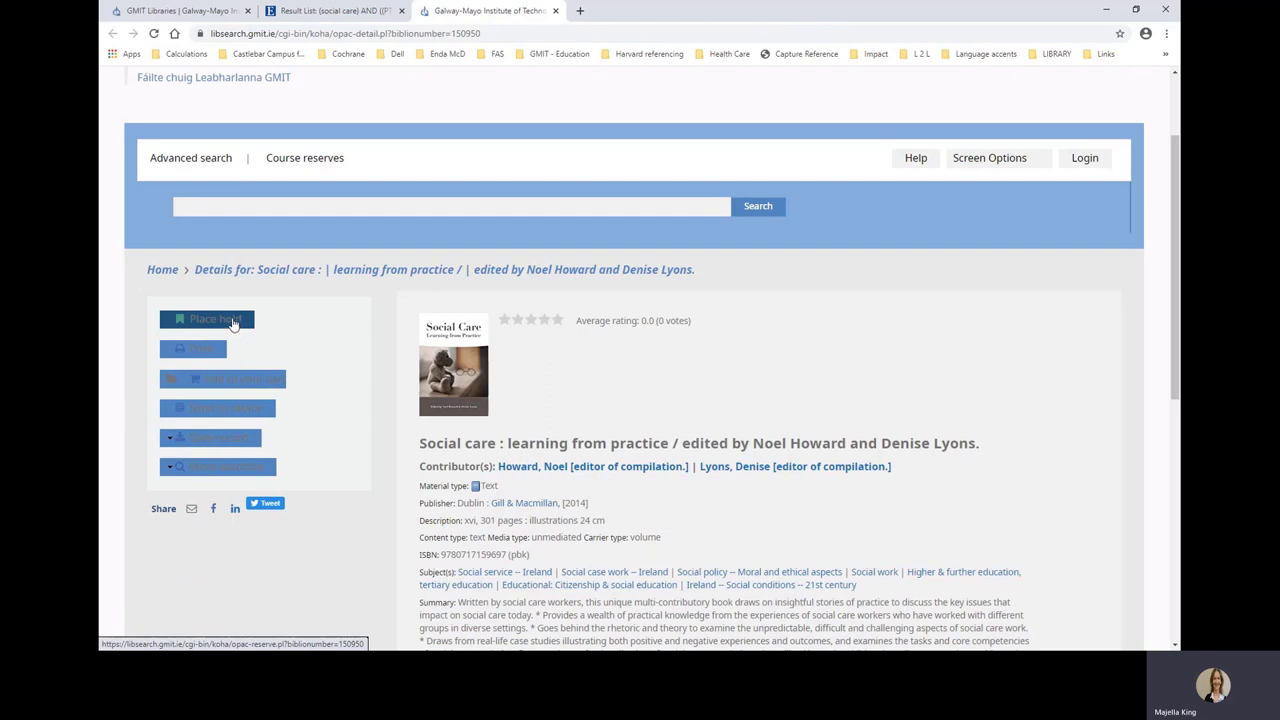
Request a hold on the book, reaching the library account login prompt.
click(206, 320)
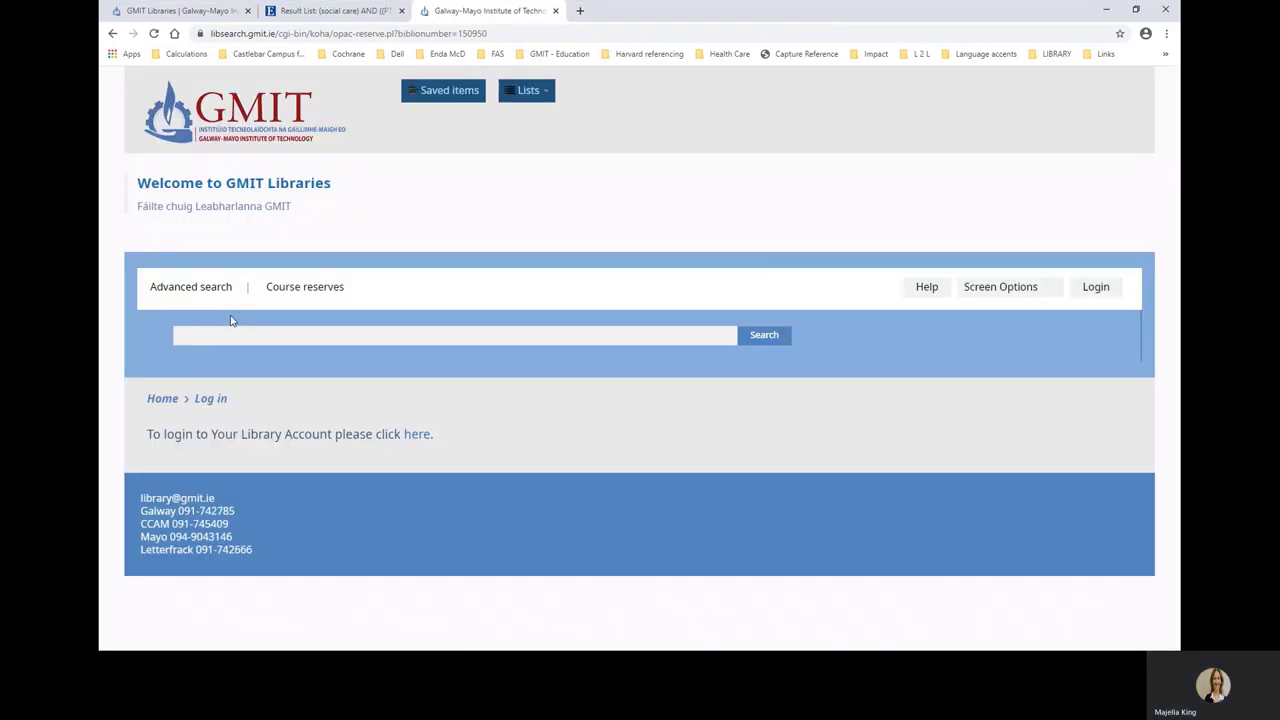
mouse_move(420, 480)
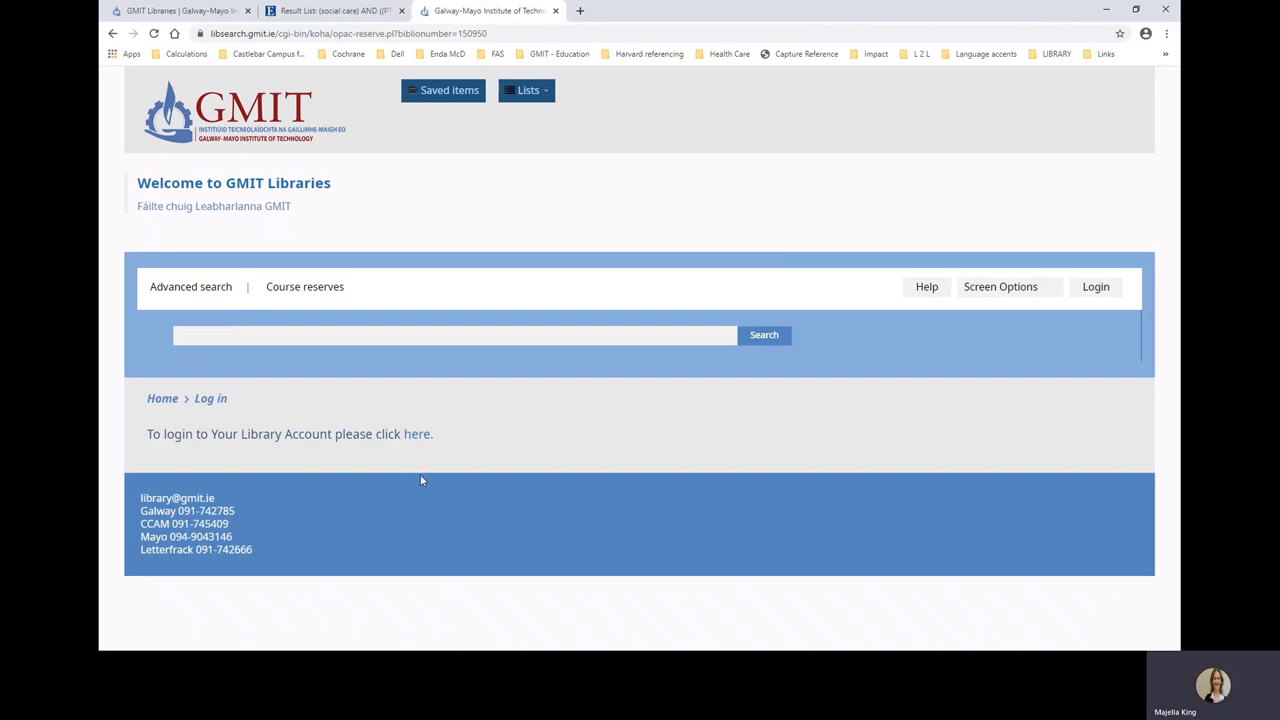
mouse_move(430, 460)
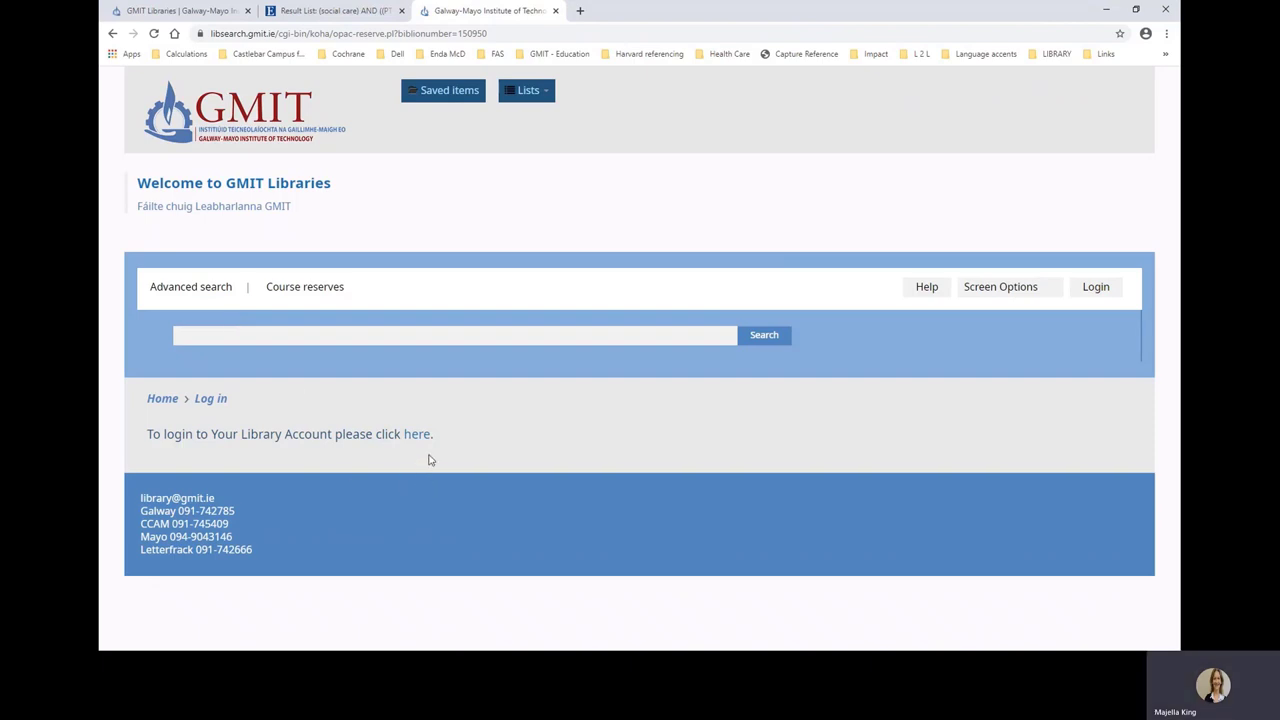
mouse_move(422, 448)
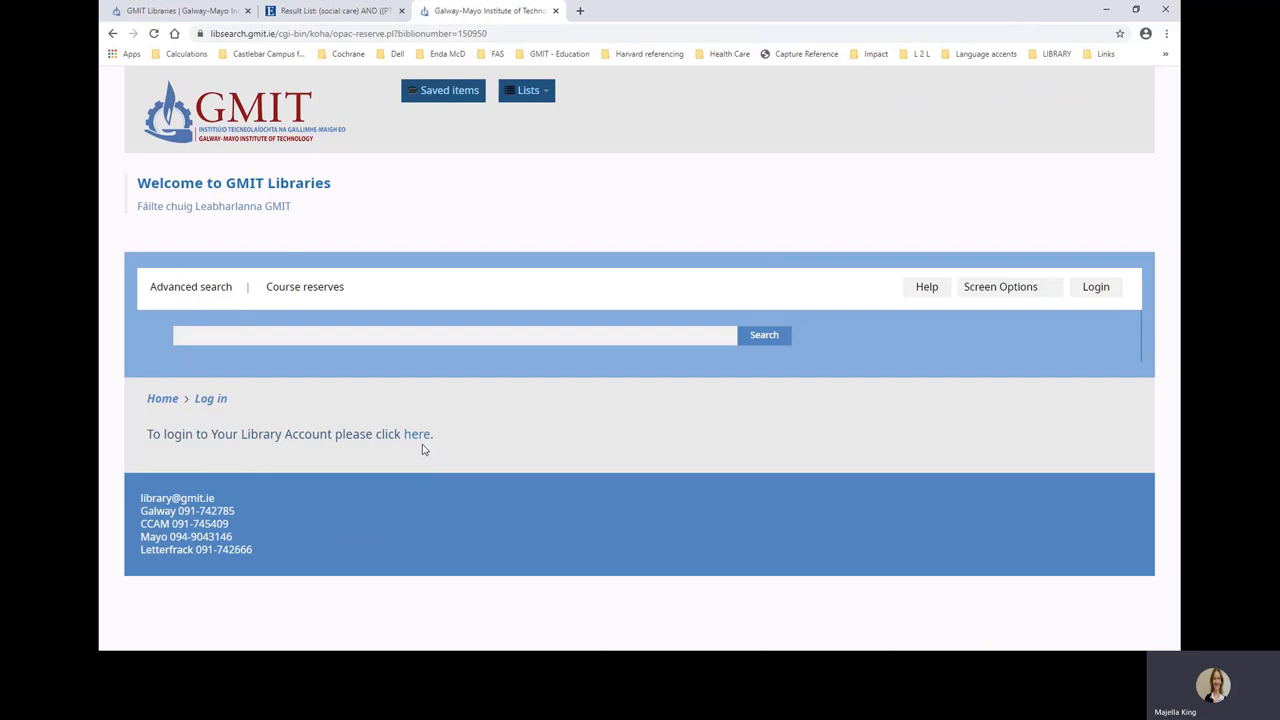
mouse_move(416, 434)
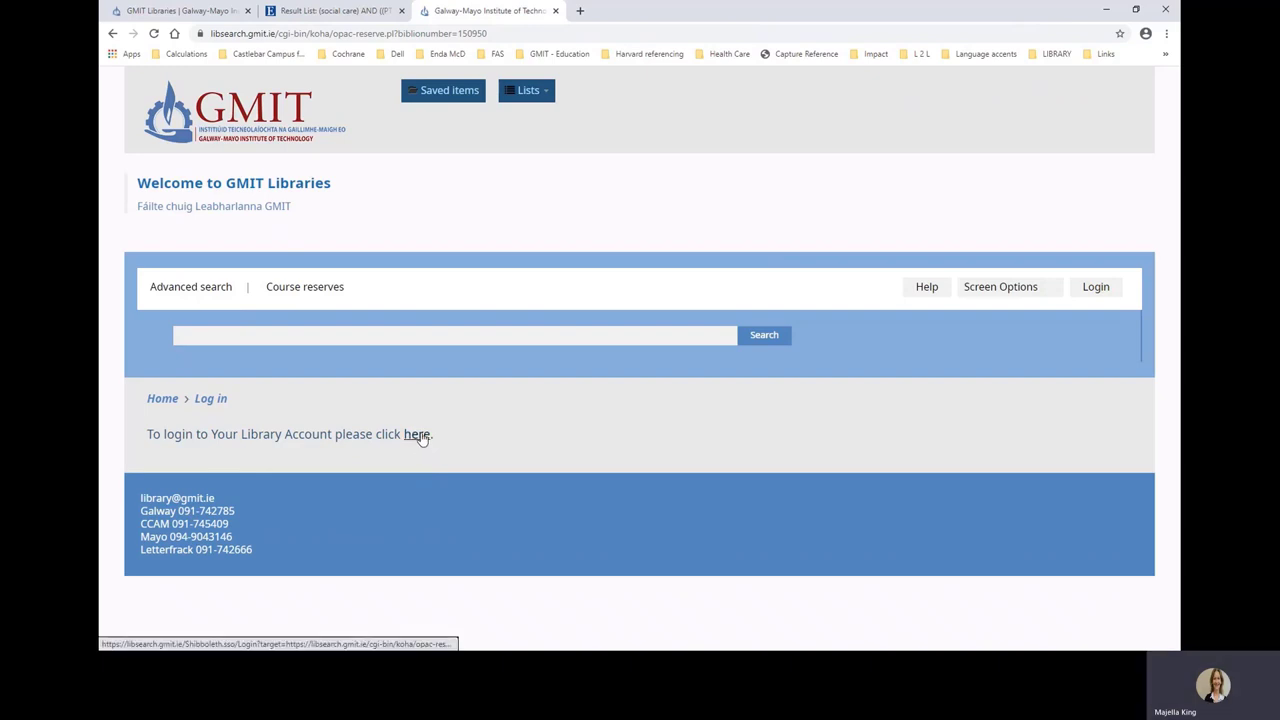
Log in to the library account and choose GMIT Mayo as the hold's pick-up location.
click(416, 434)
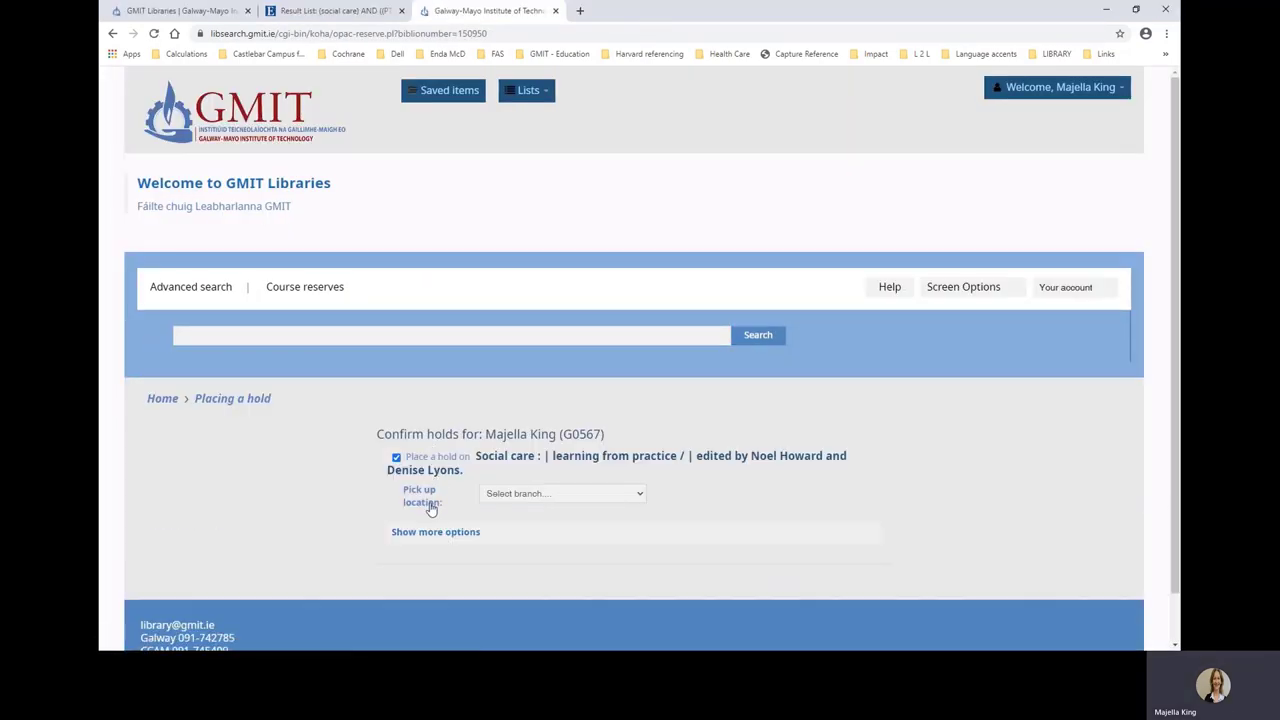
mouse_move(452, 510)
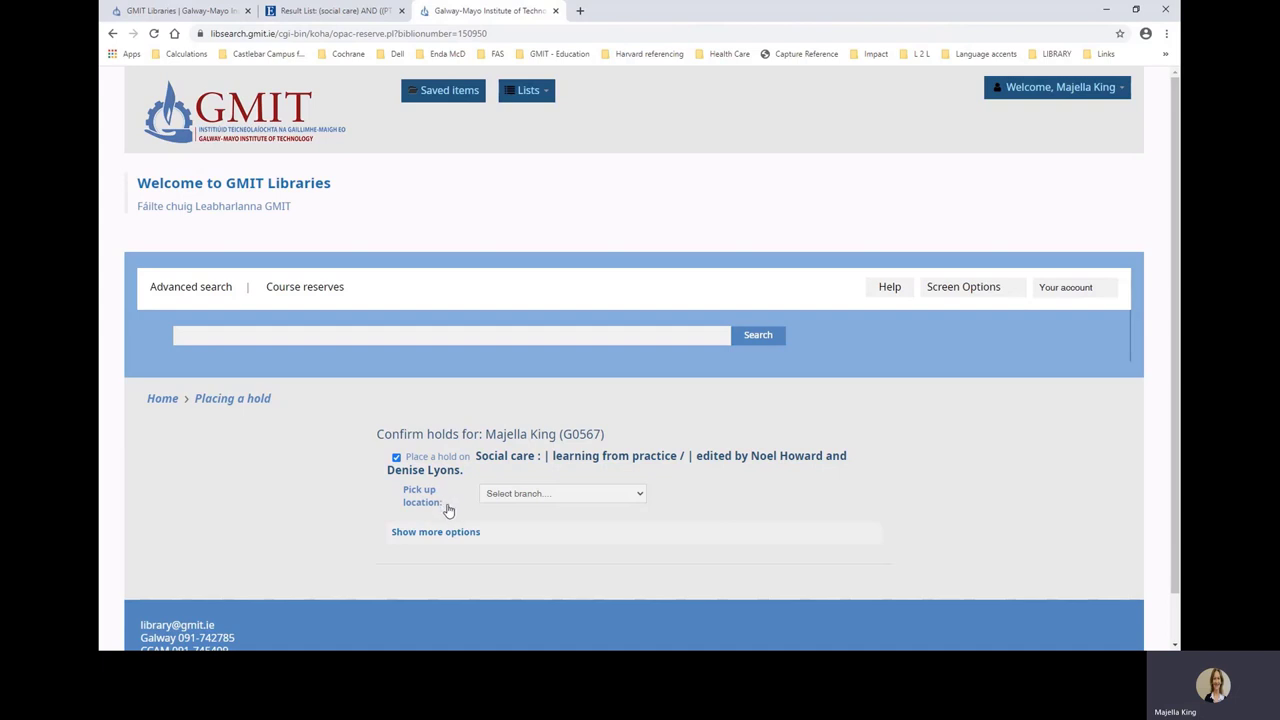
mouse_move(484, 518)
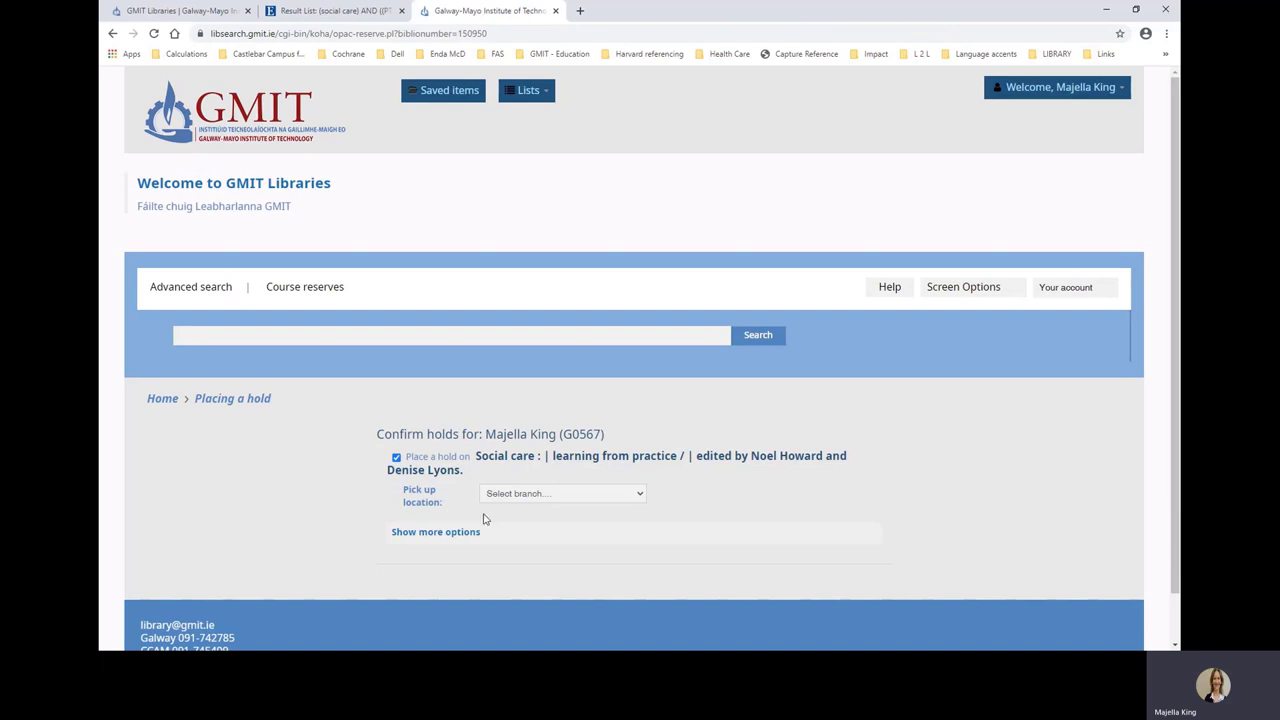
mouse_move(640, 496)
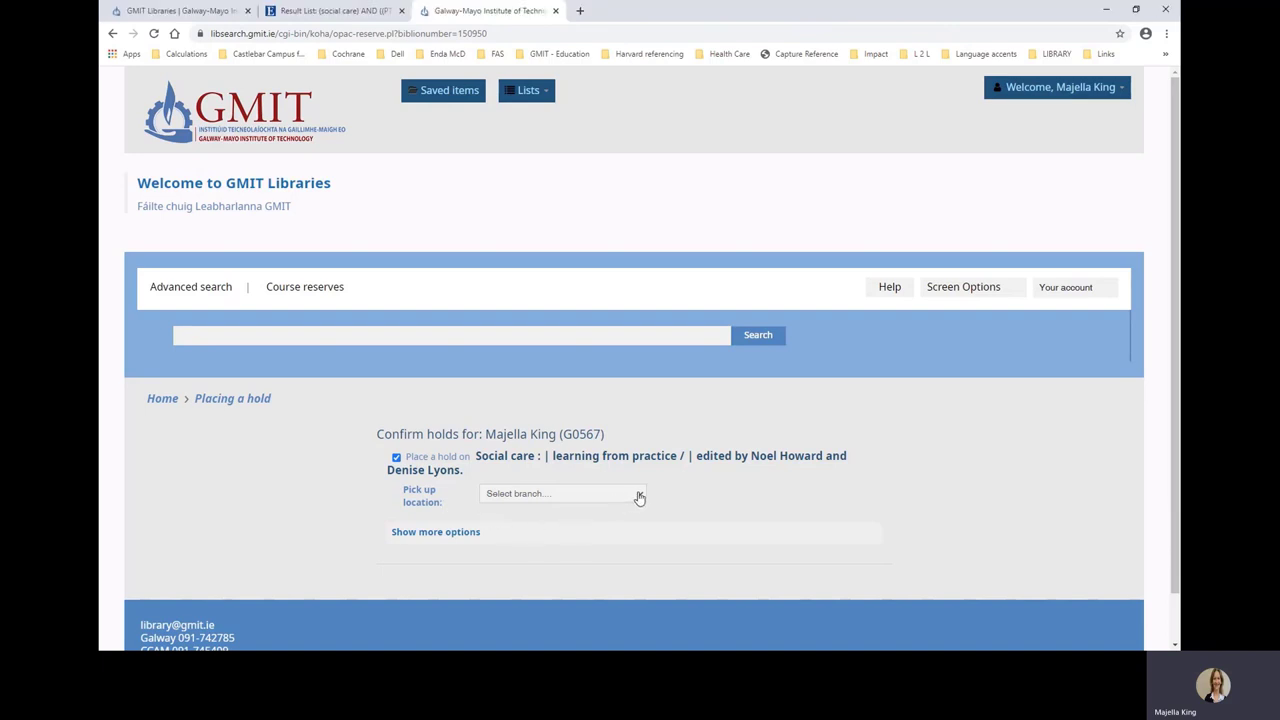
mouse_move(570, 556)
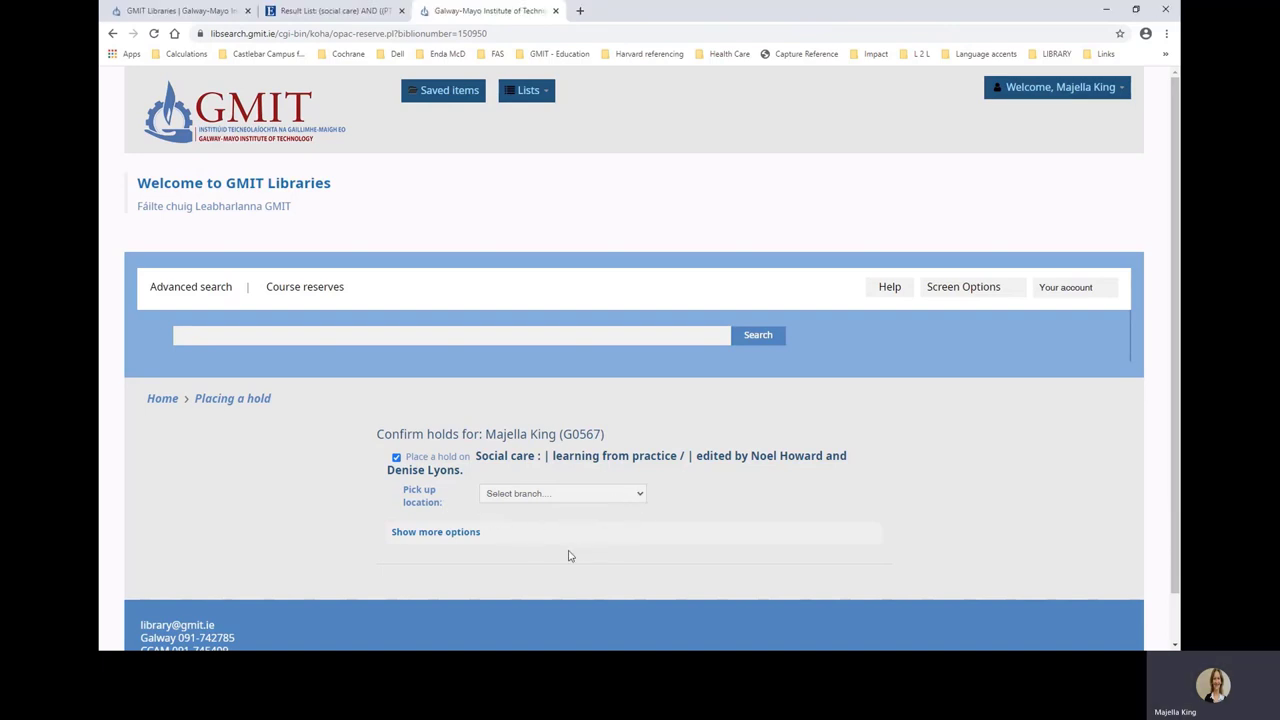
mouse_move(548, 560)
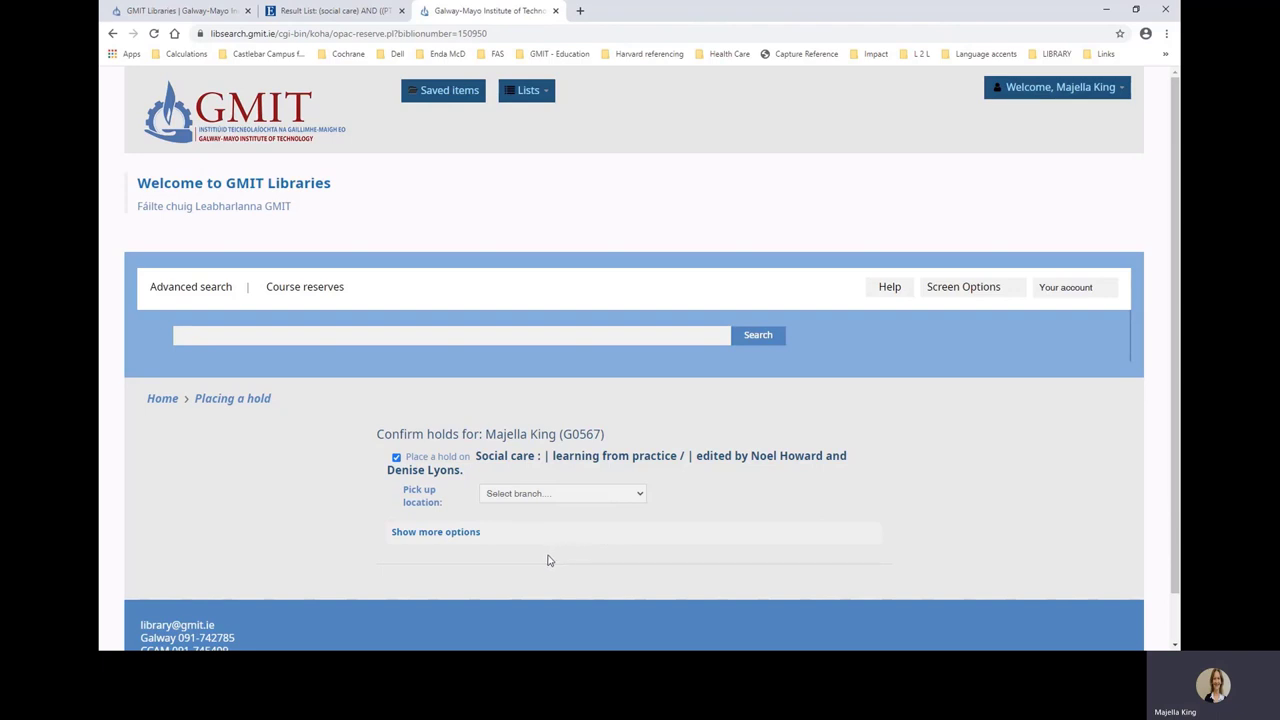
click(562, 492)
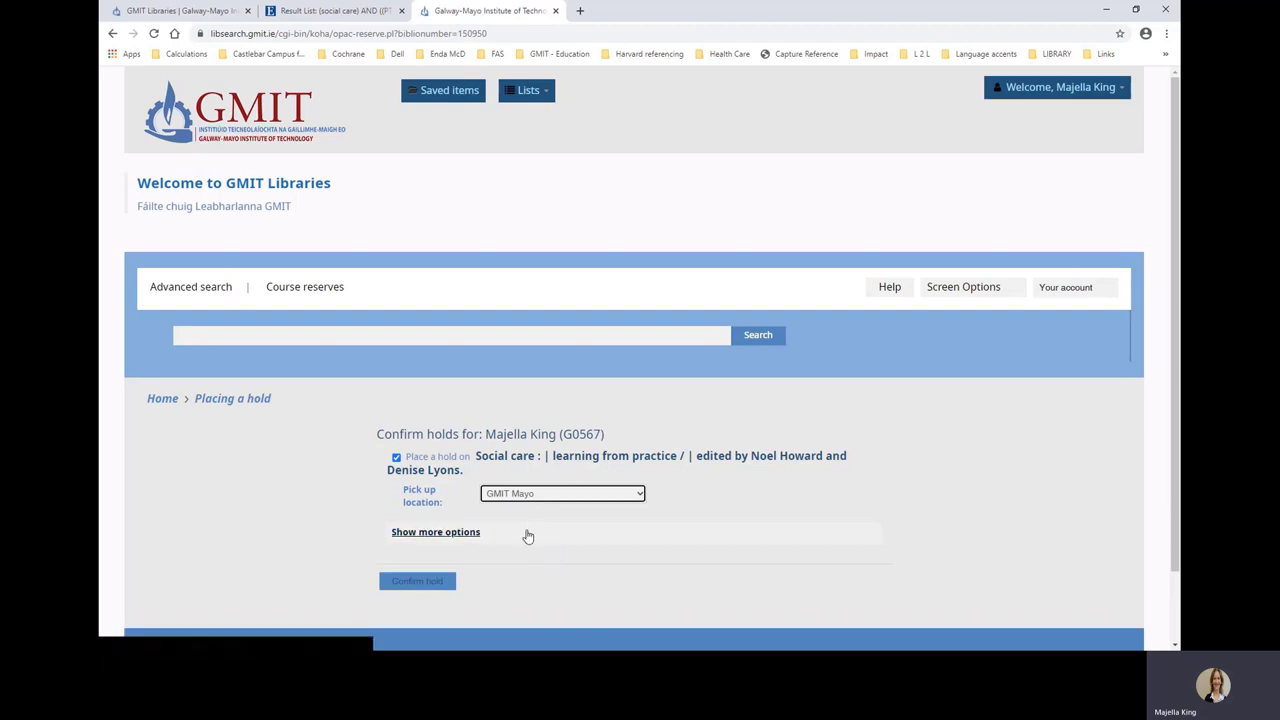
mouse_move(514, 596)
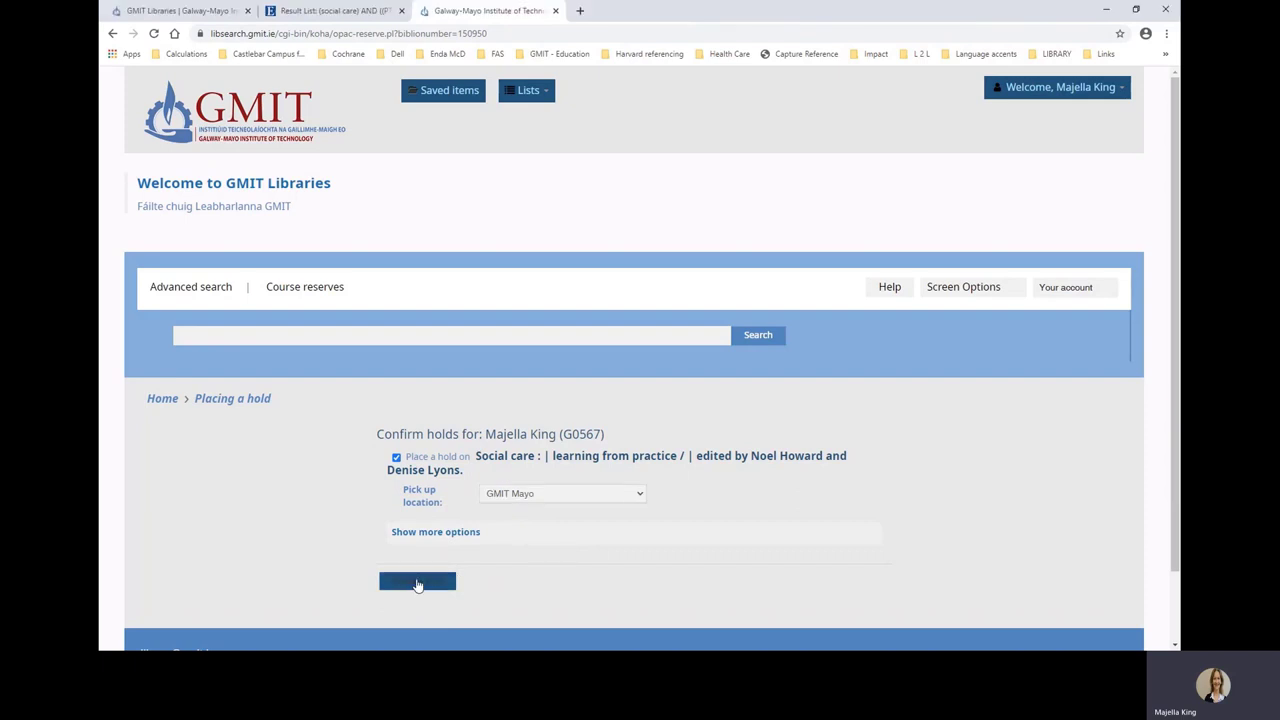
click(416, 580)
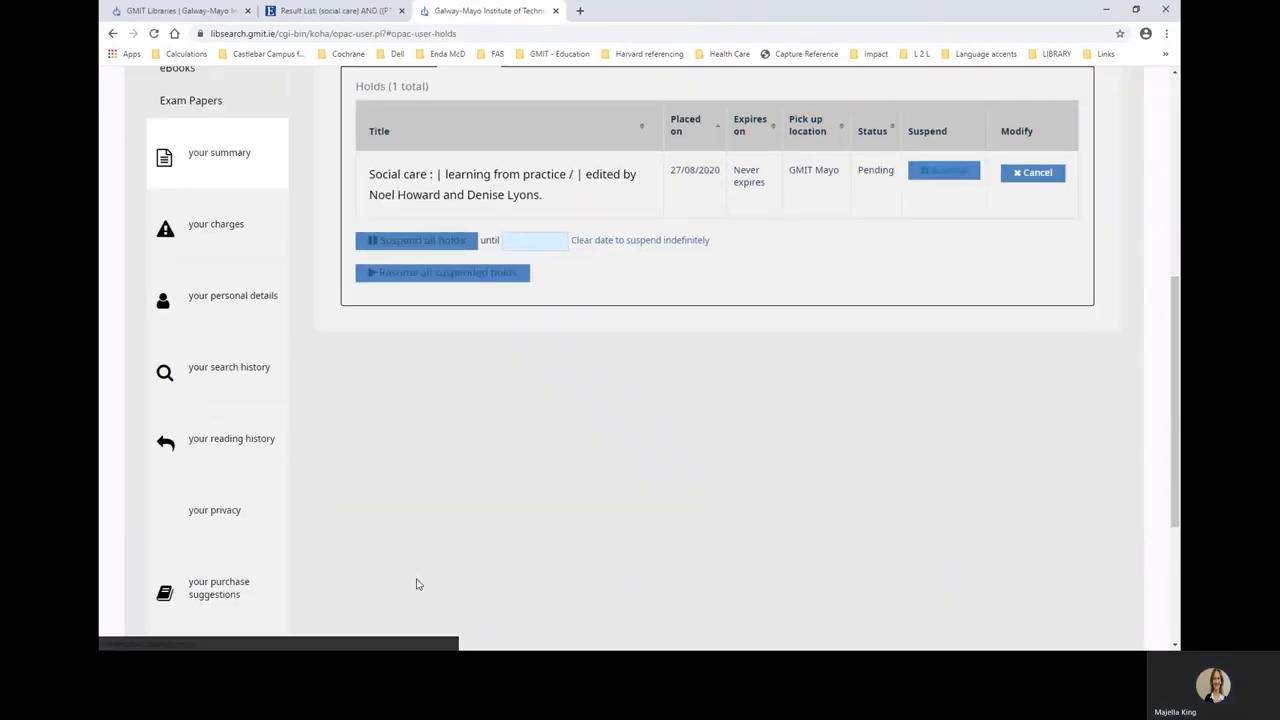
mouse_move(592, 432)
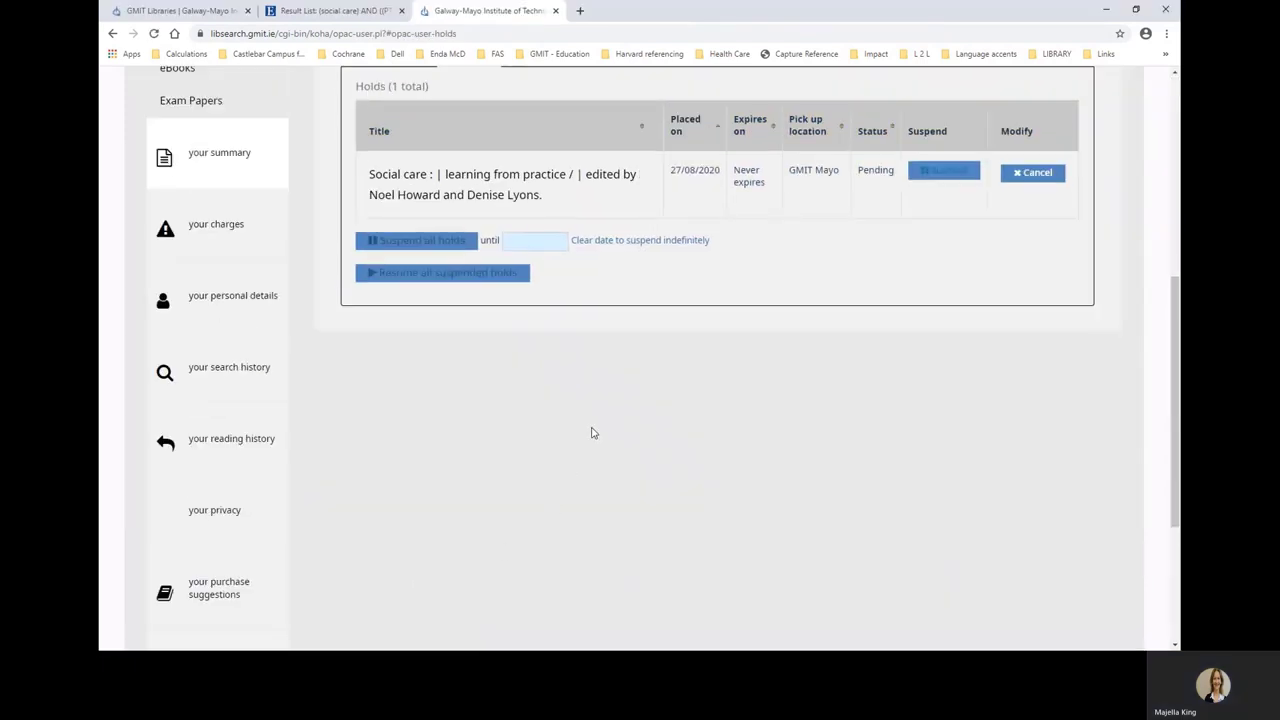
scroll(up, 3)
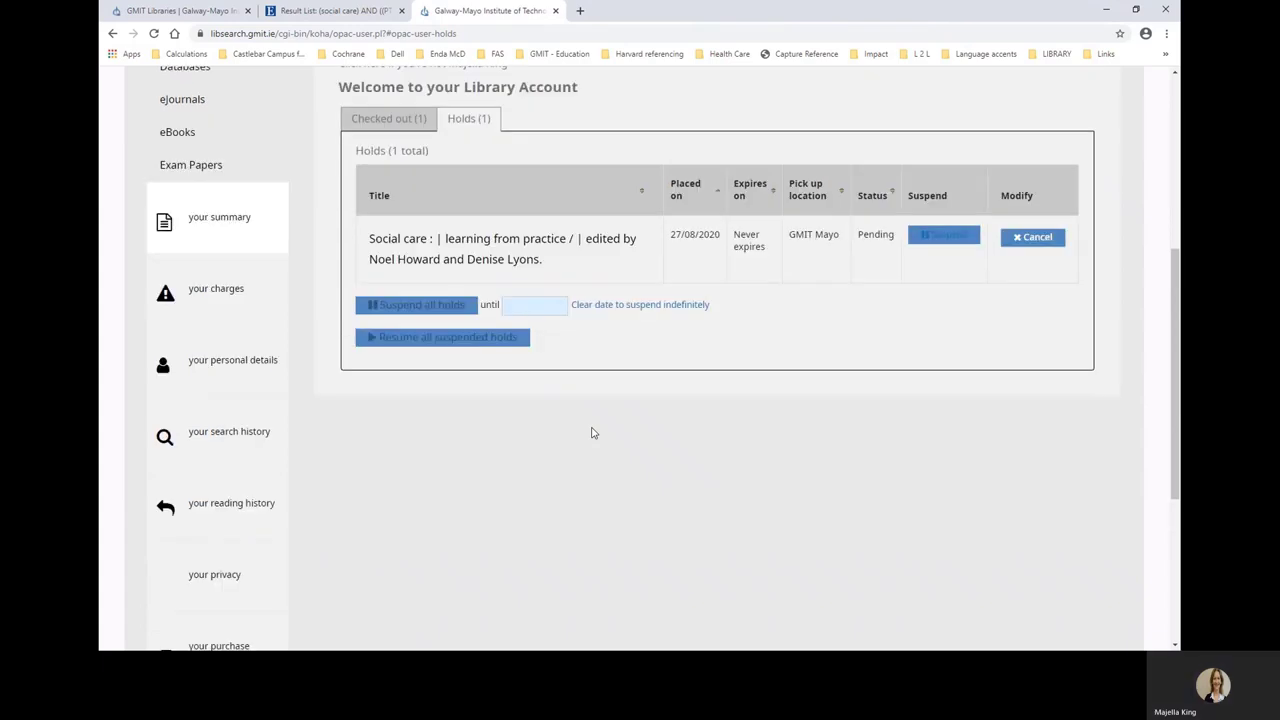
scroll(up, 3)
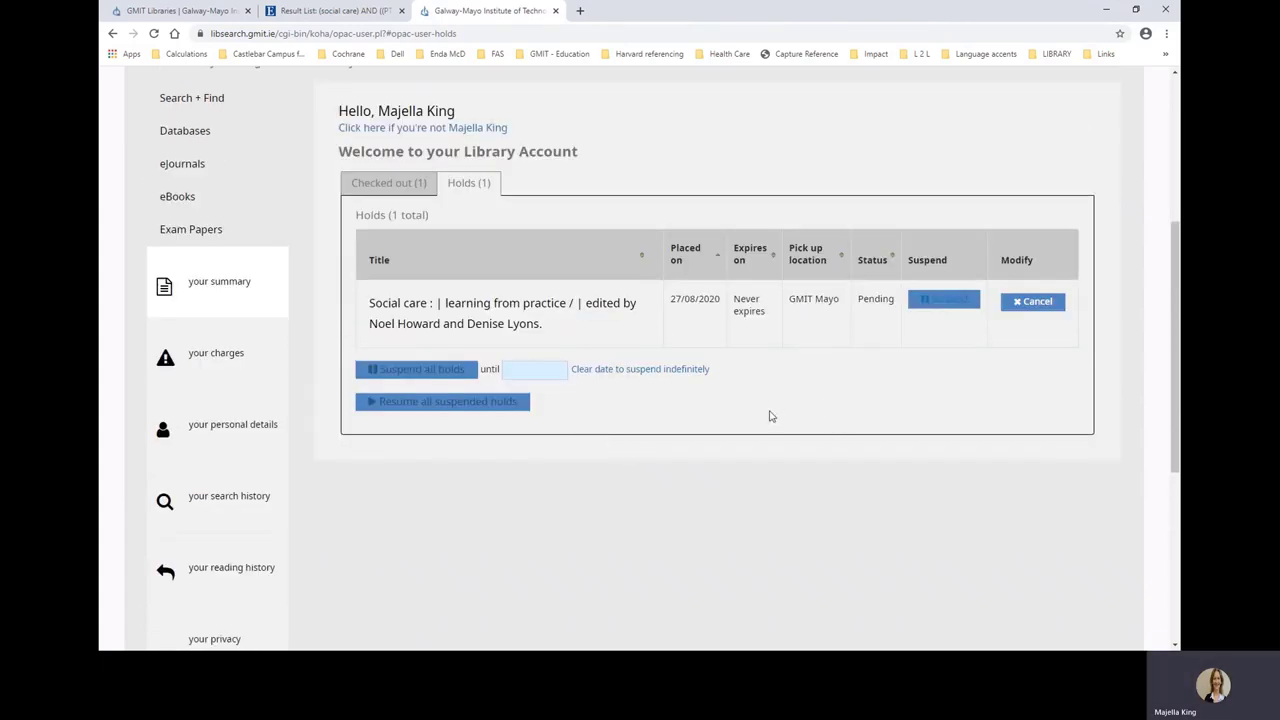
mouse_move(678, 336)
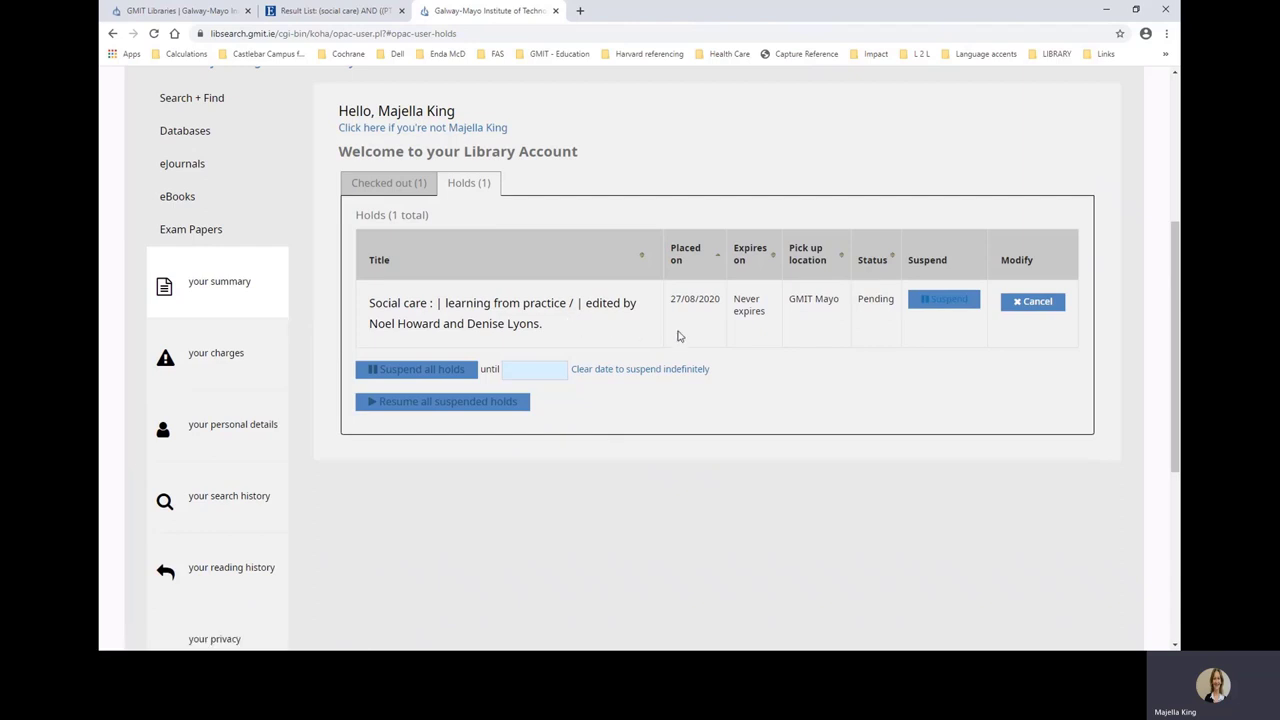
mouse_move(818, 320)
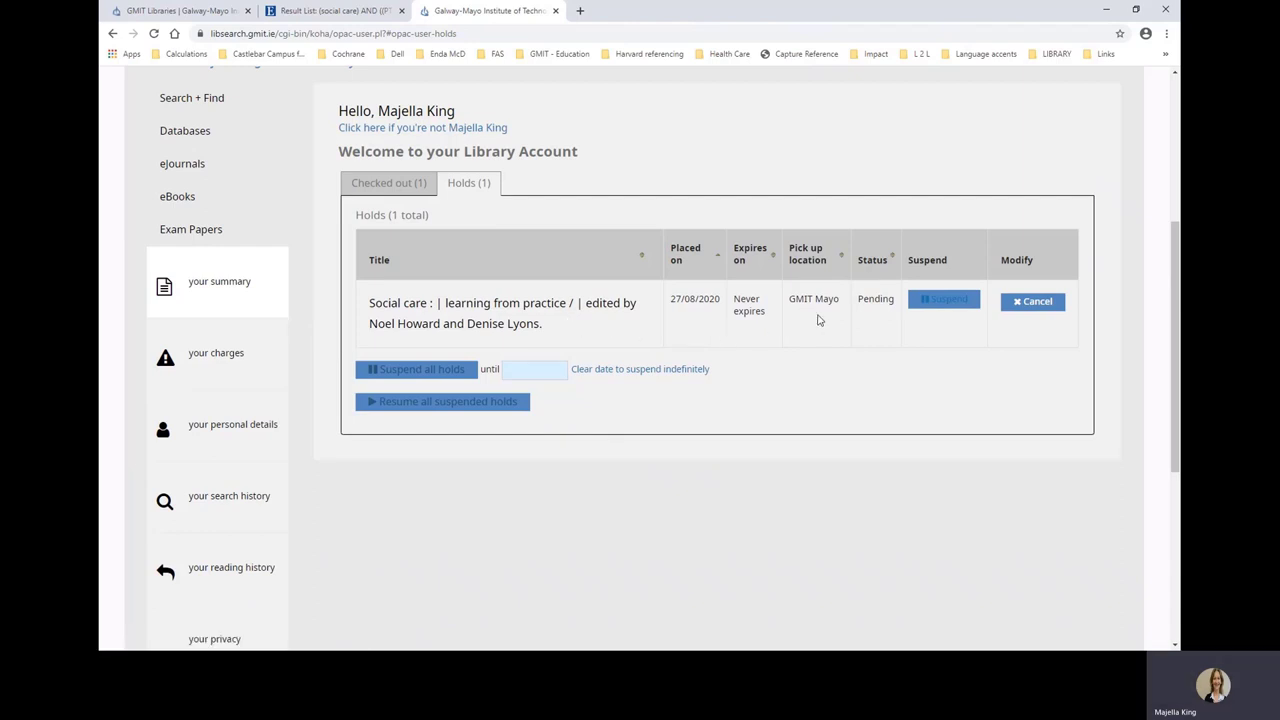
mouse_move(760, 332)
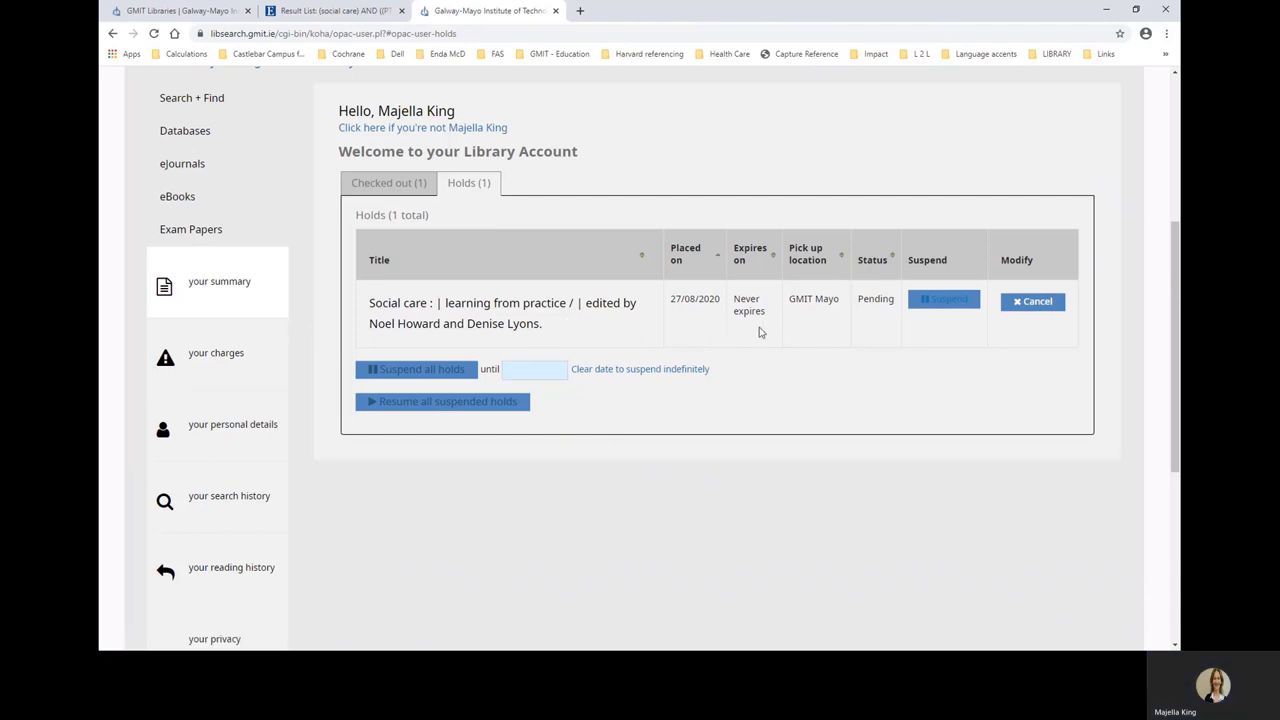
View checked-out items, showing Understanding health and social care due 30/09/2020.
click(388, 182)
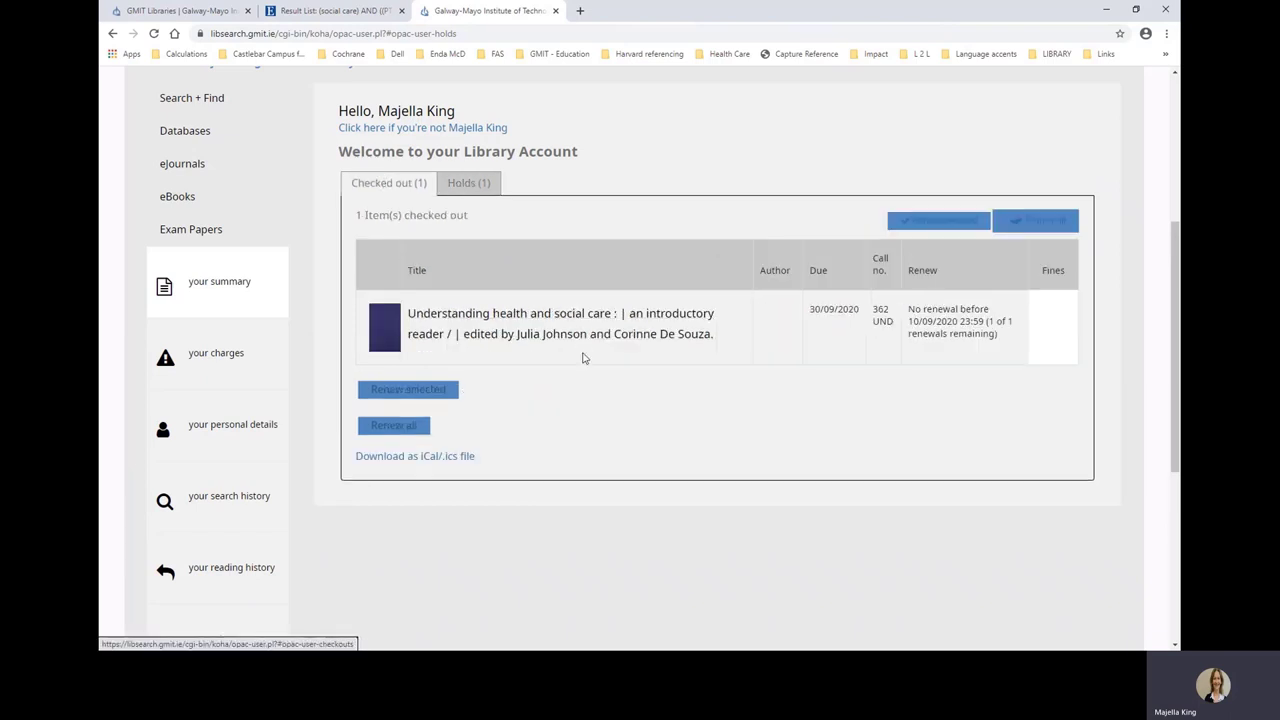
mouse_move(828, 334)
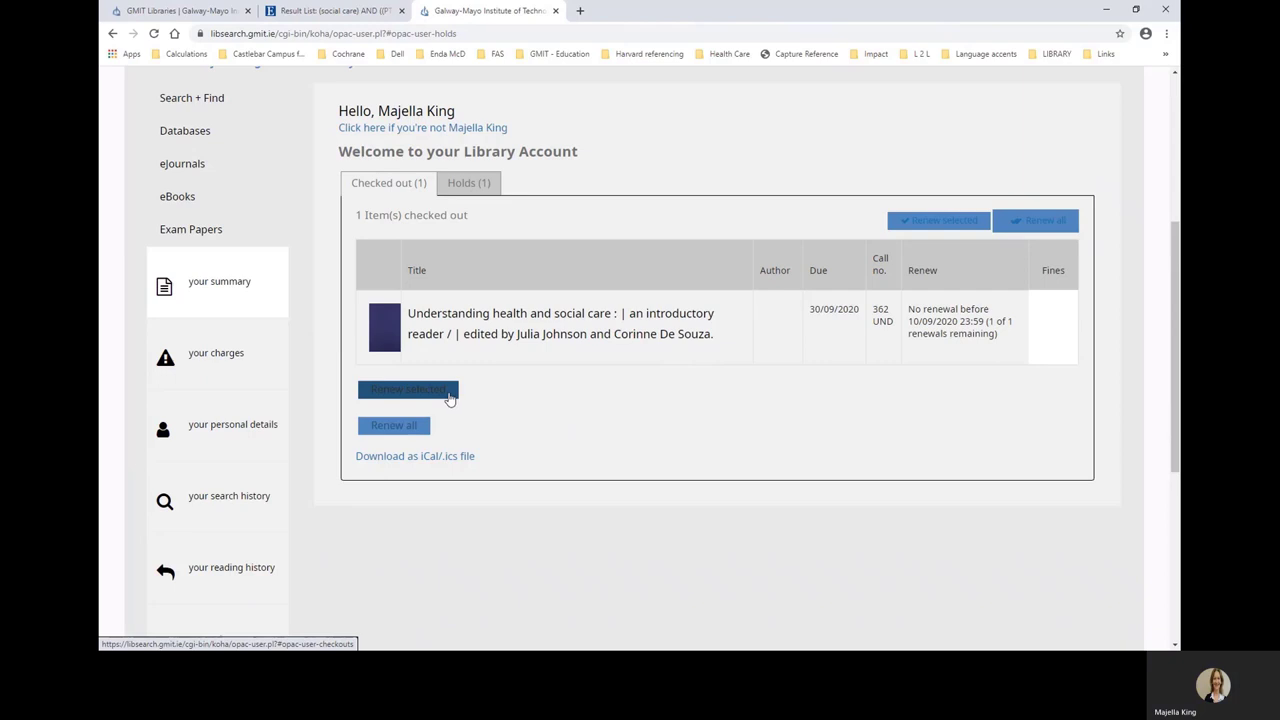
mouse_move(548, 422)
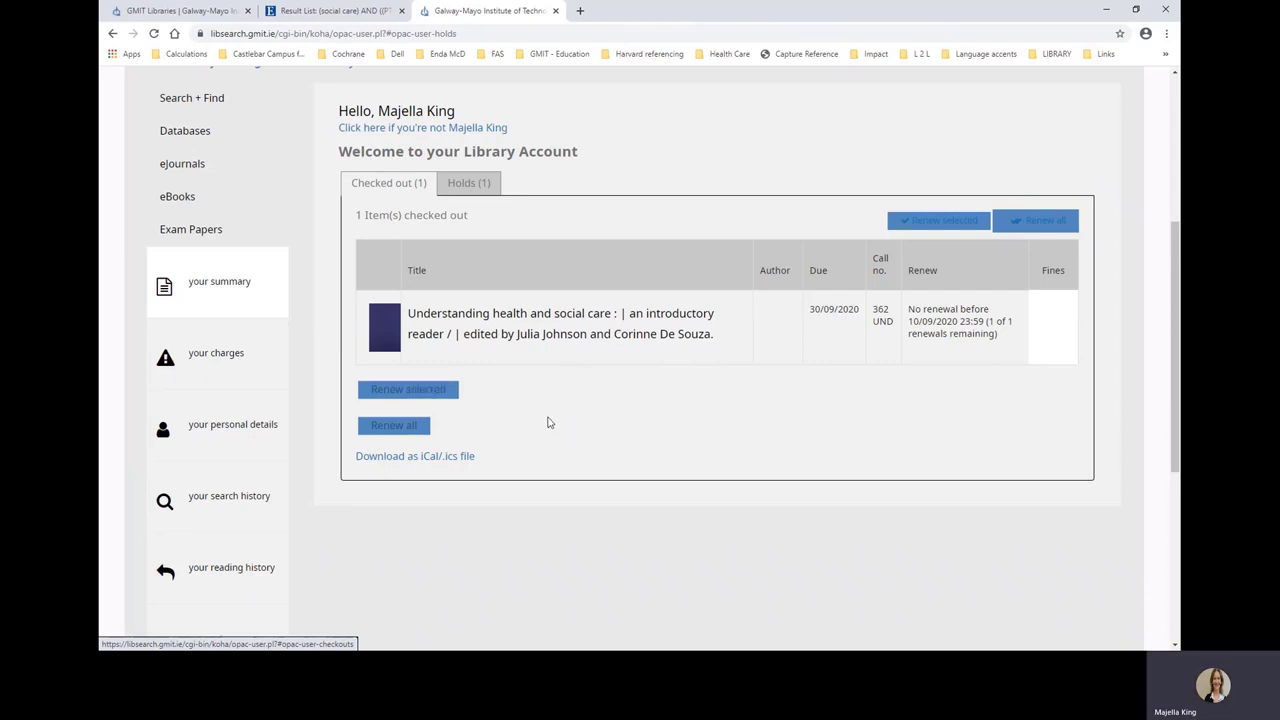
mouse_move(288, 120)
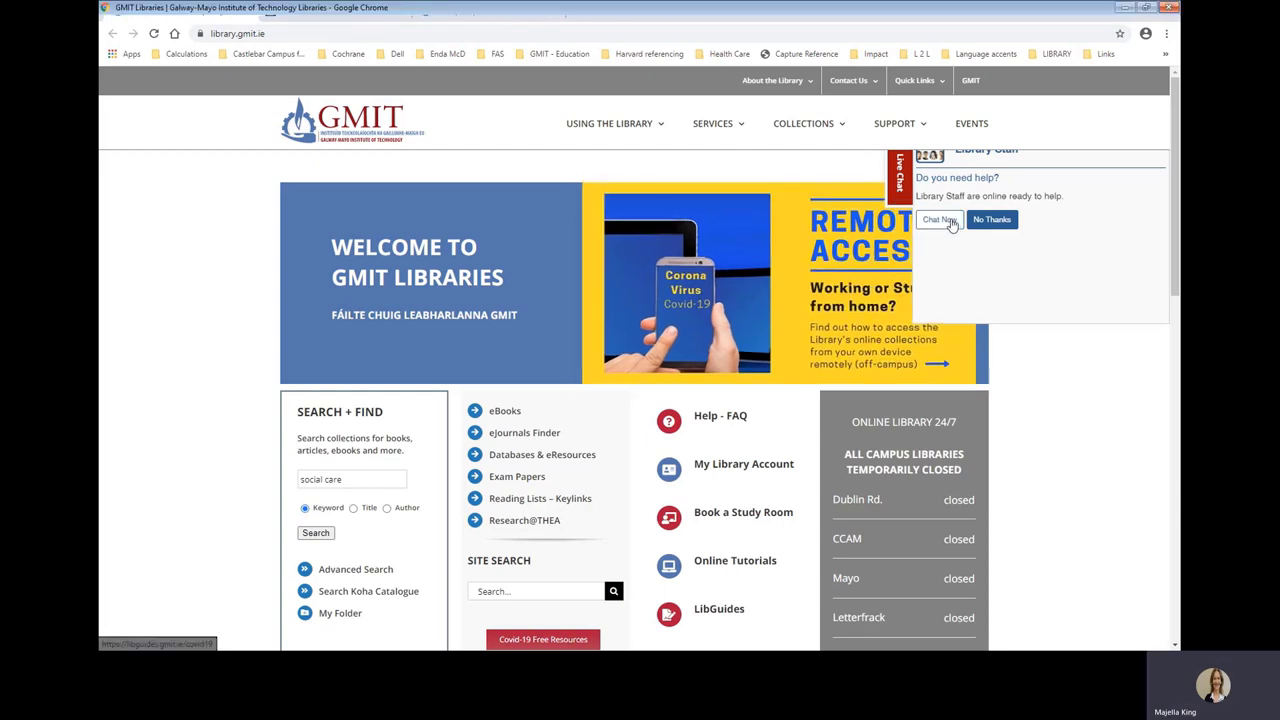
Decline the Live Chat popup on the GMIT Libraries homepage.
click(936, 218)
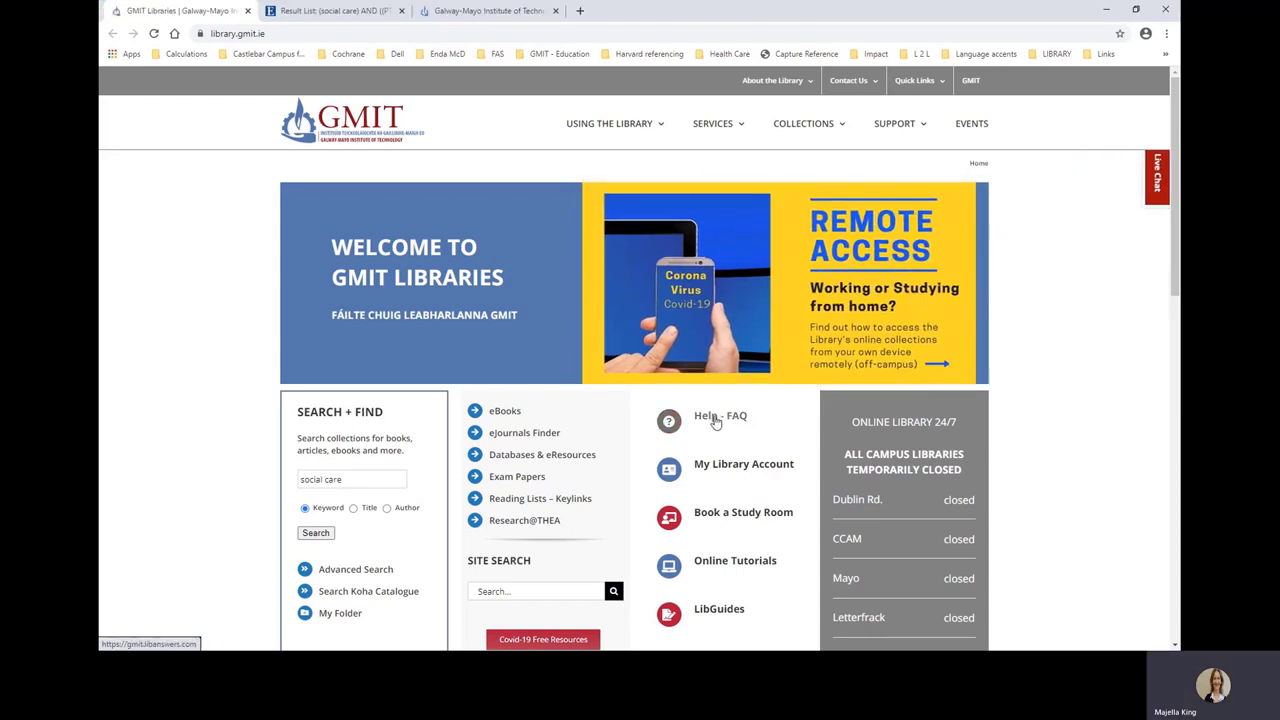
View the LibAnswers FAQ answer to "Where can I find past exam papers?".
click(720, 416)
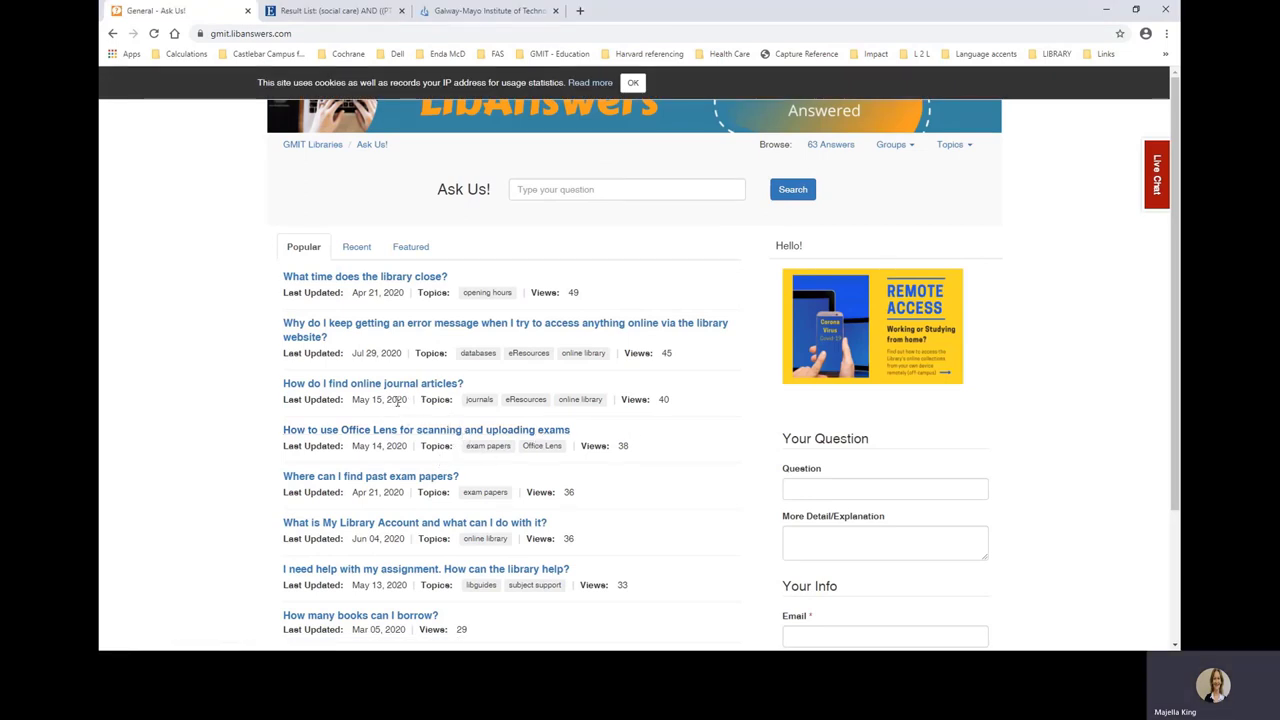
mouse_move(372, 384)
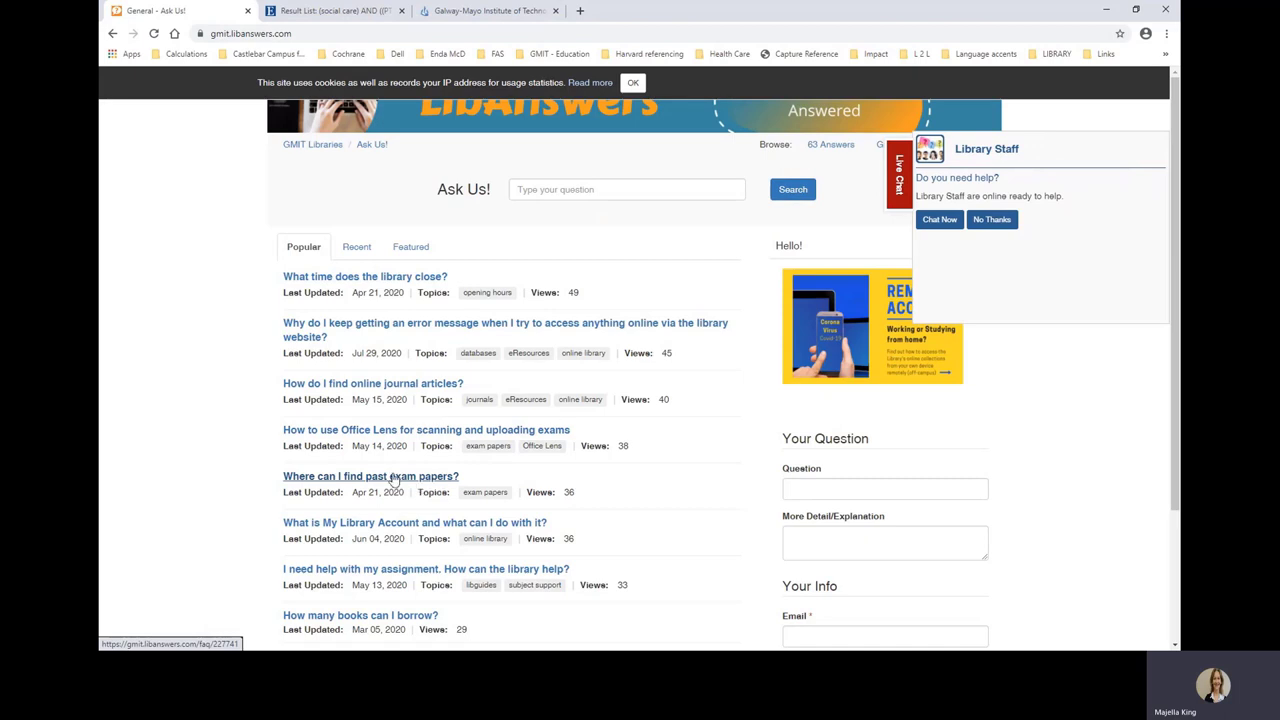
click(370, 476)
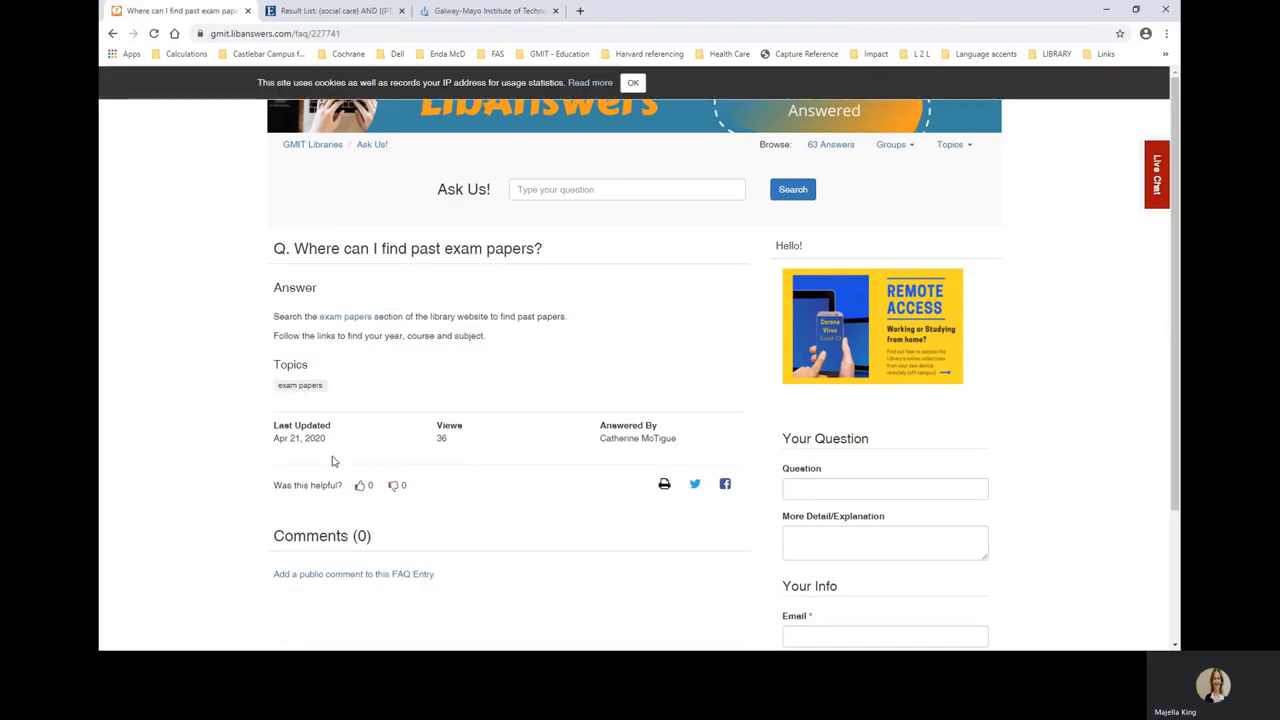
mouse_move(110, 32)
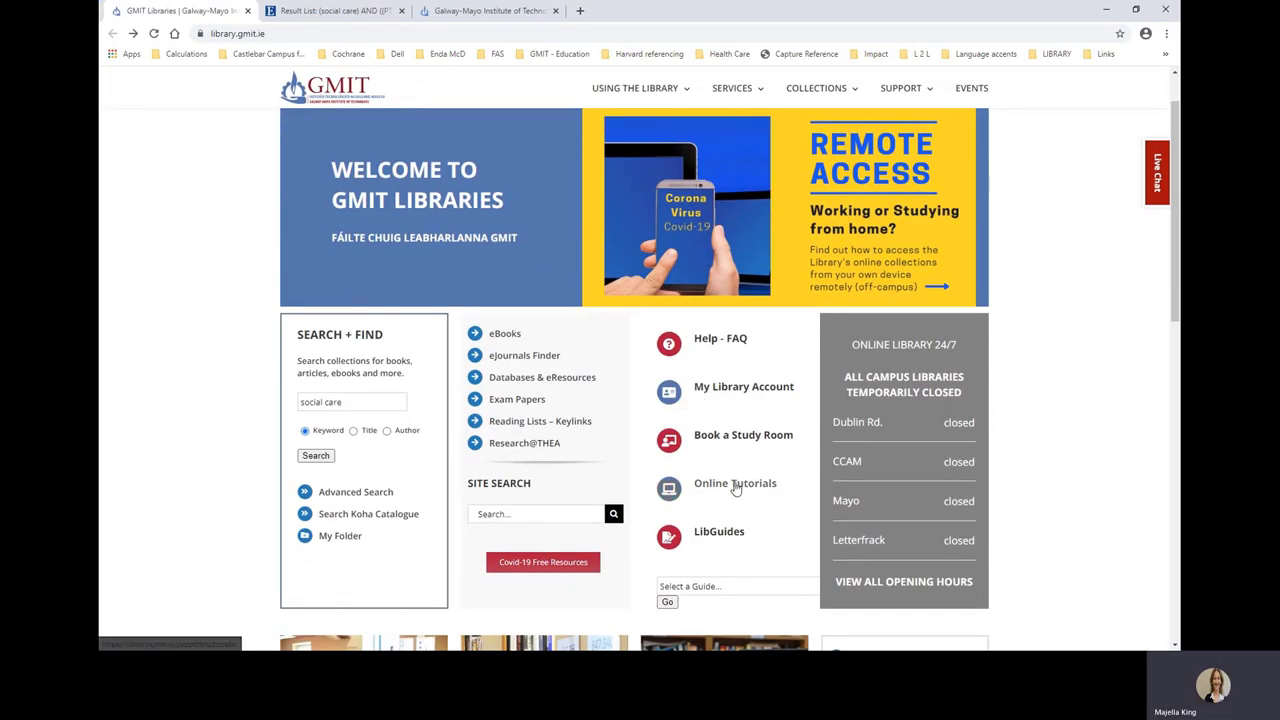
mouse_move(736, 482)
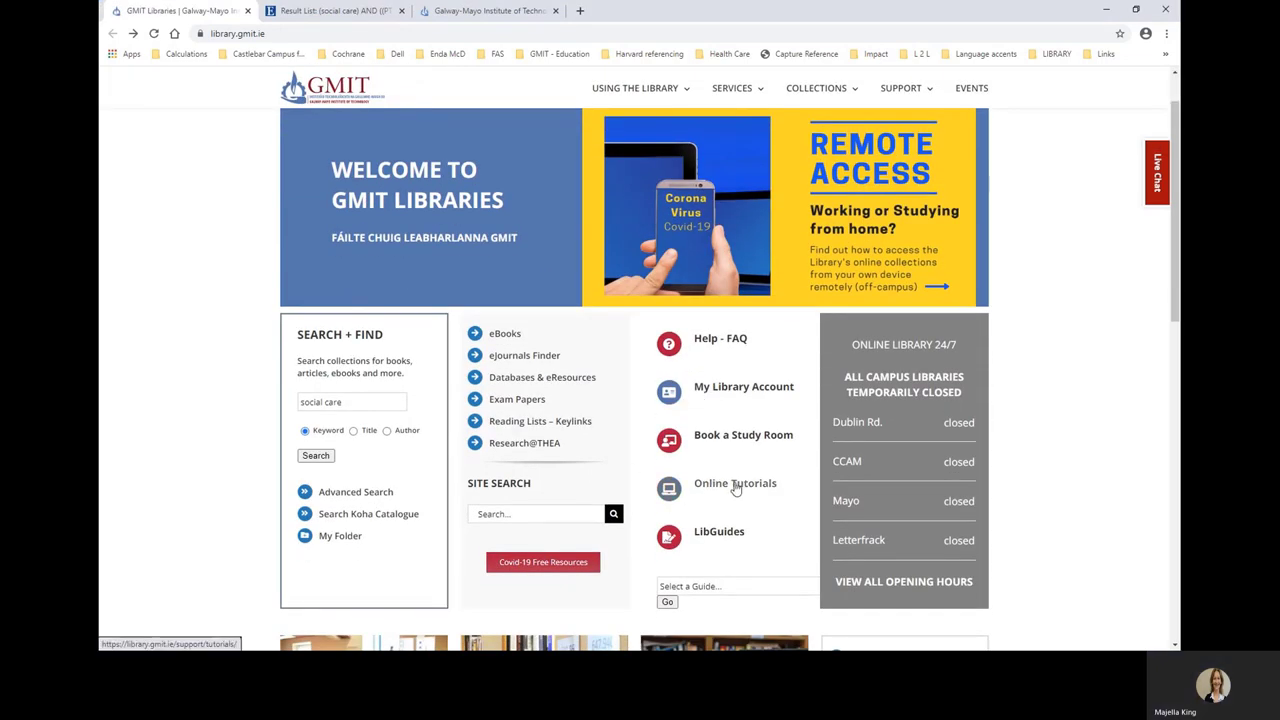
Return to the library homepage listing Online Tutorials and LibGuides help resources.
click(736, 482)
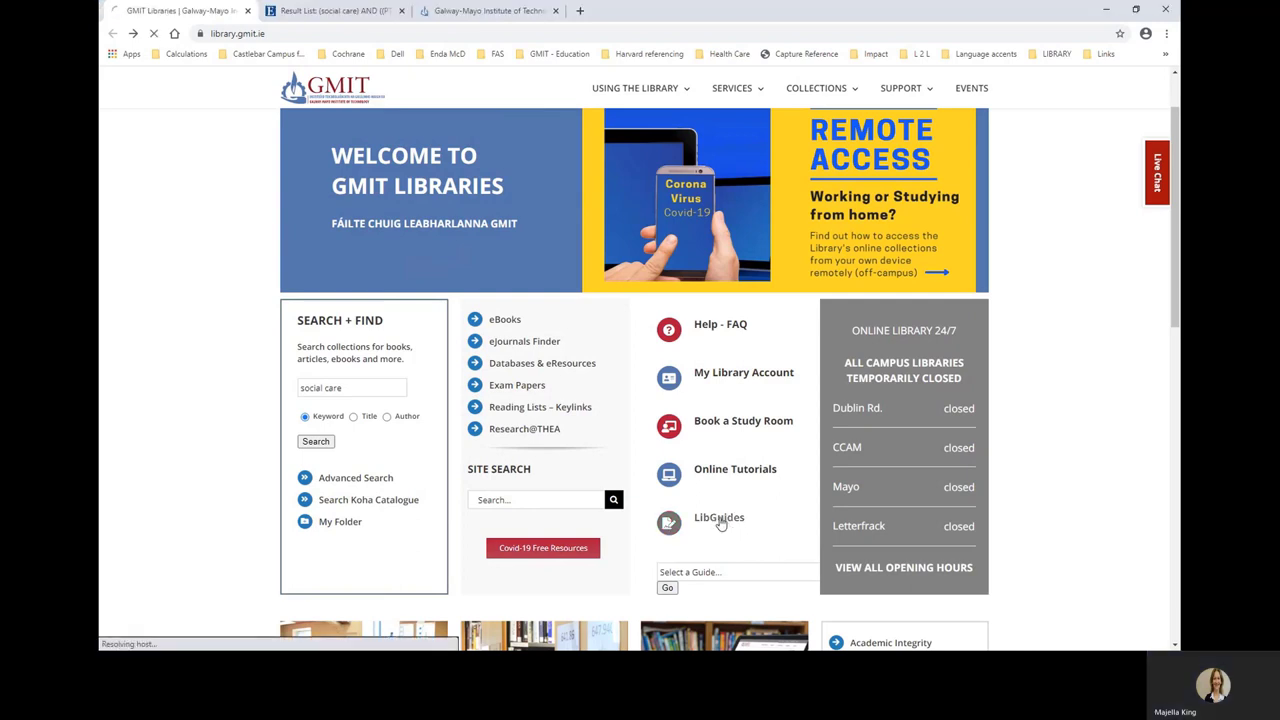
Browse the LibGuides subject categories such as Business, Engineering and Health, Nursing and Social Care.
click(720, 516)
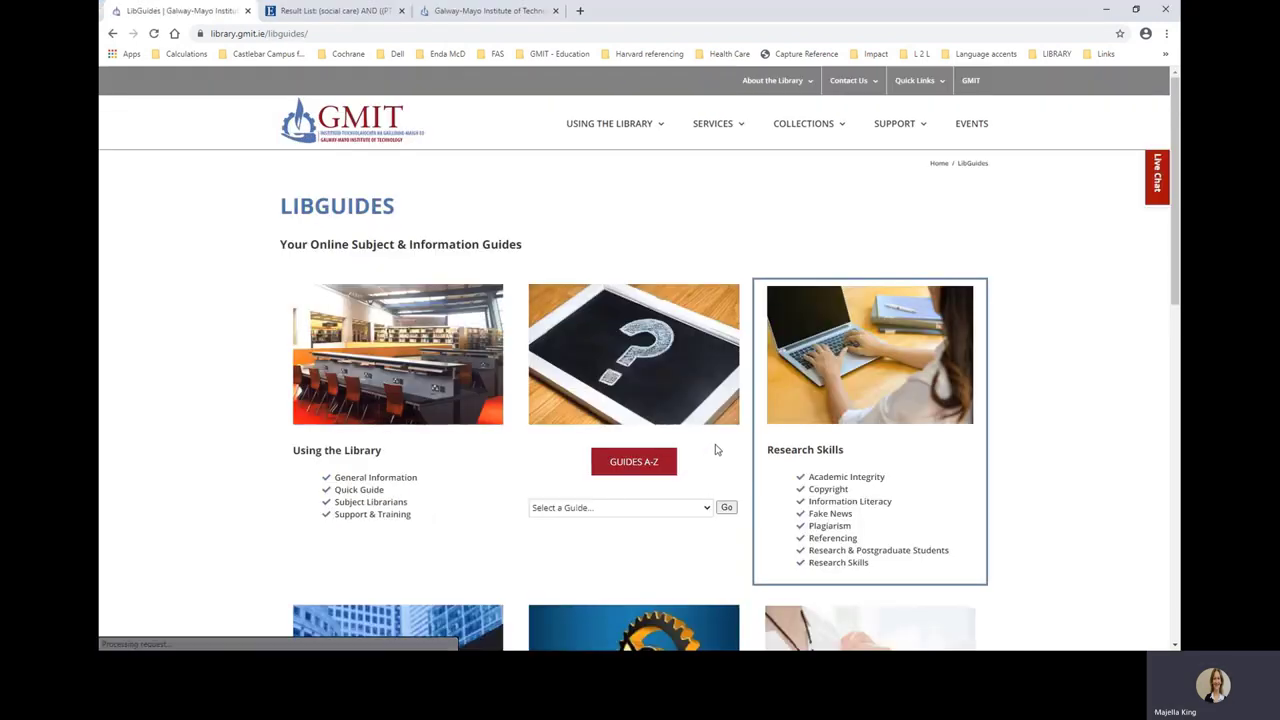
scroll(down, 3)
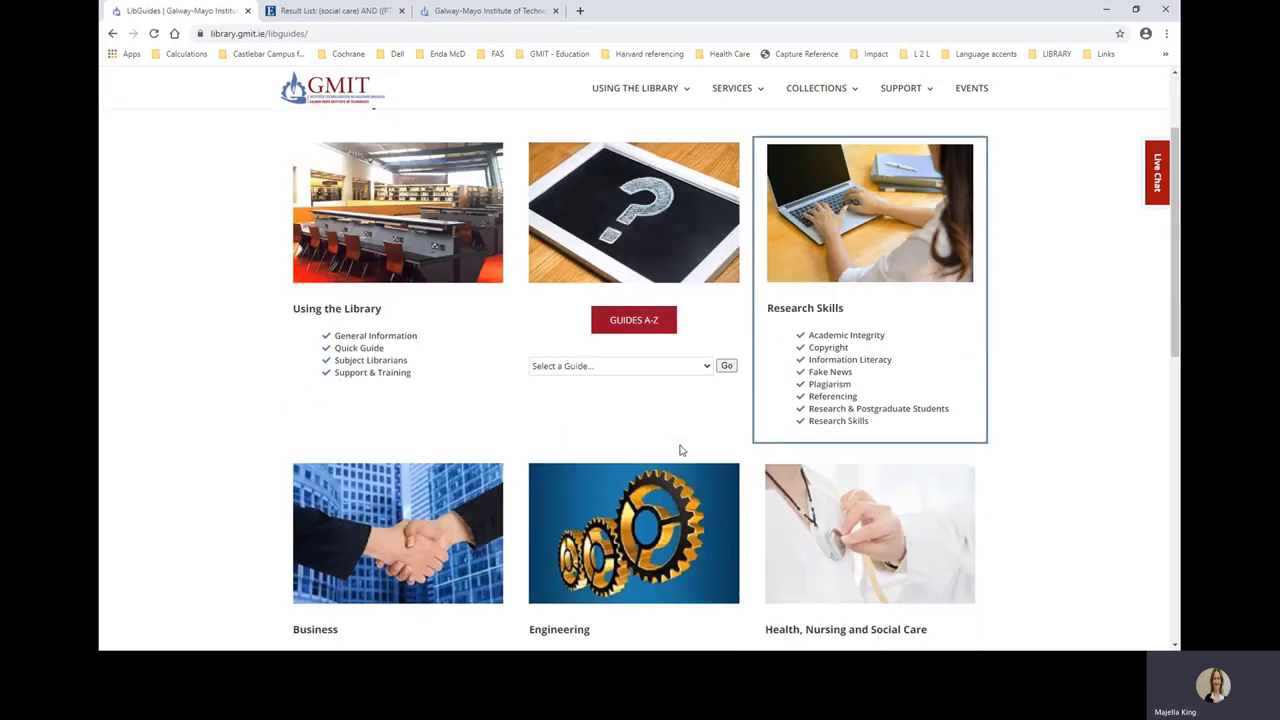
scroll(down, 3)
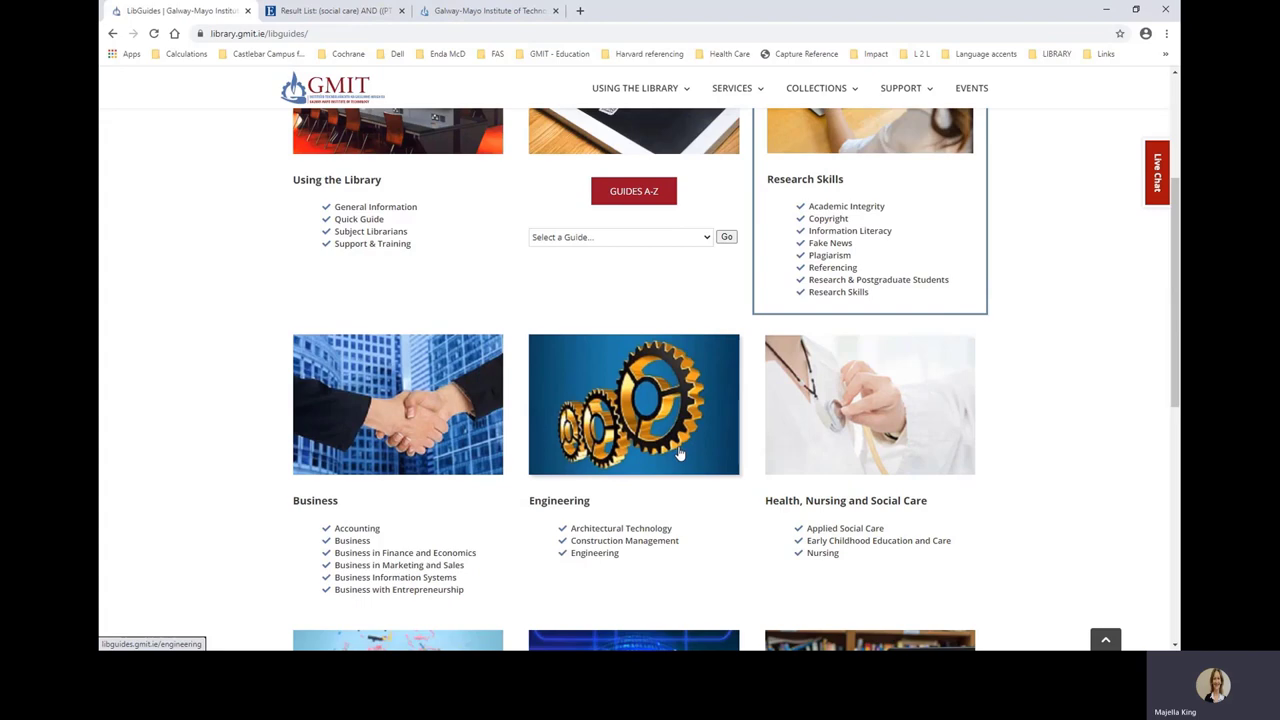
scroll(down, 3)
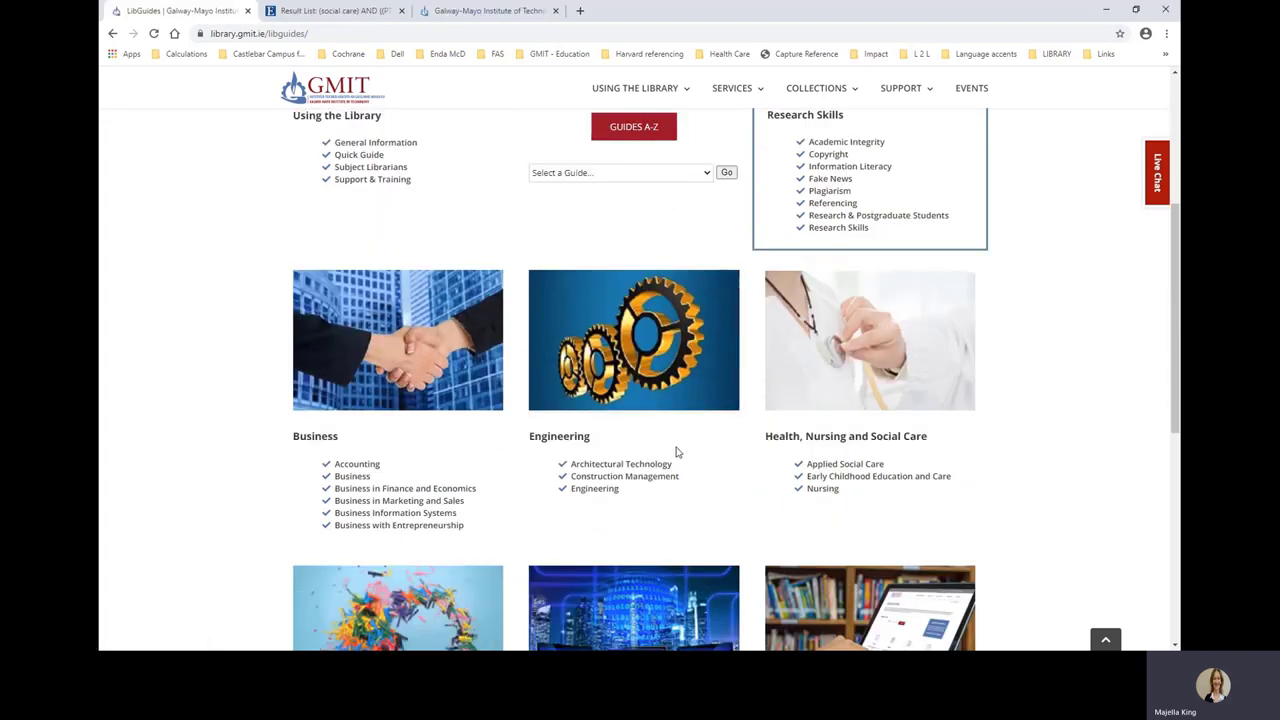
click(1156, 172)
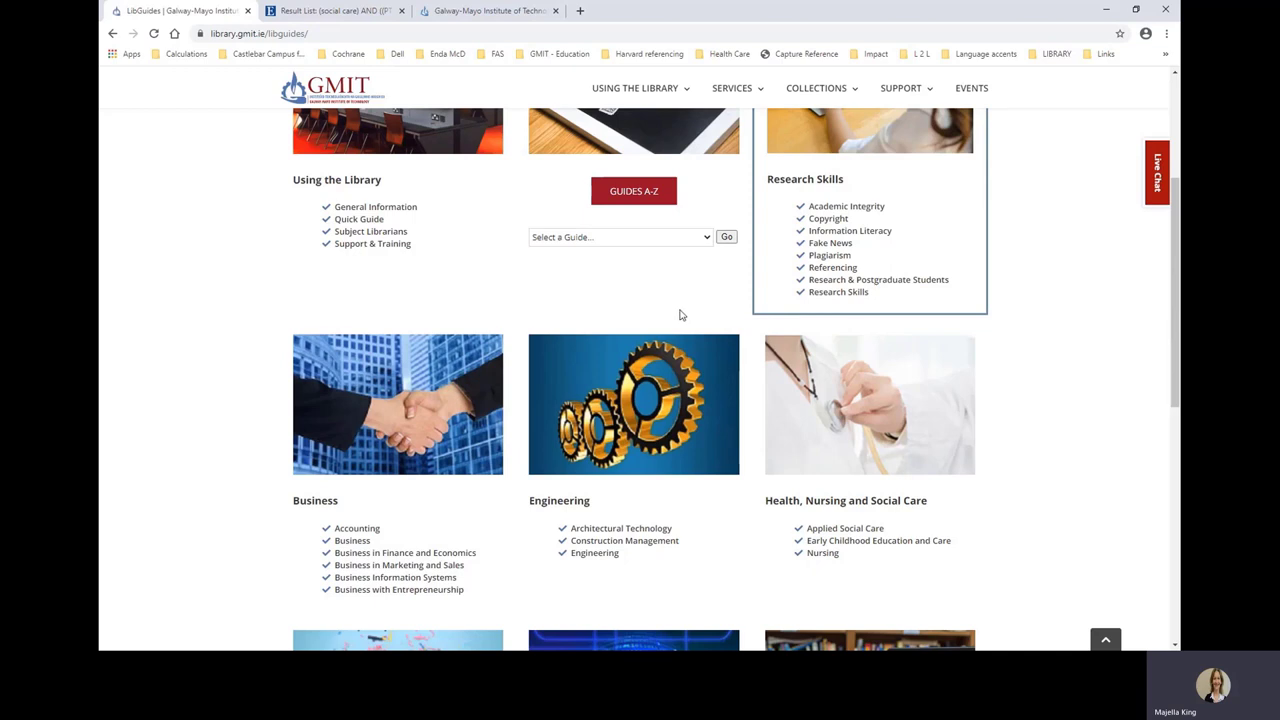
mouse_move(624, 296)
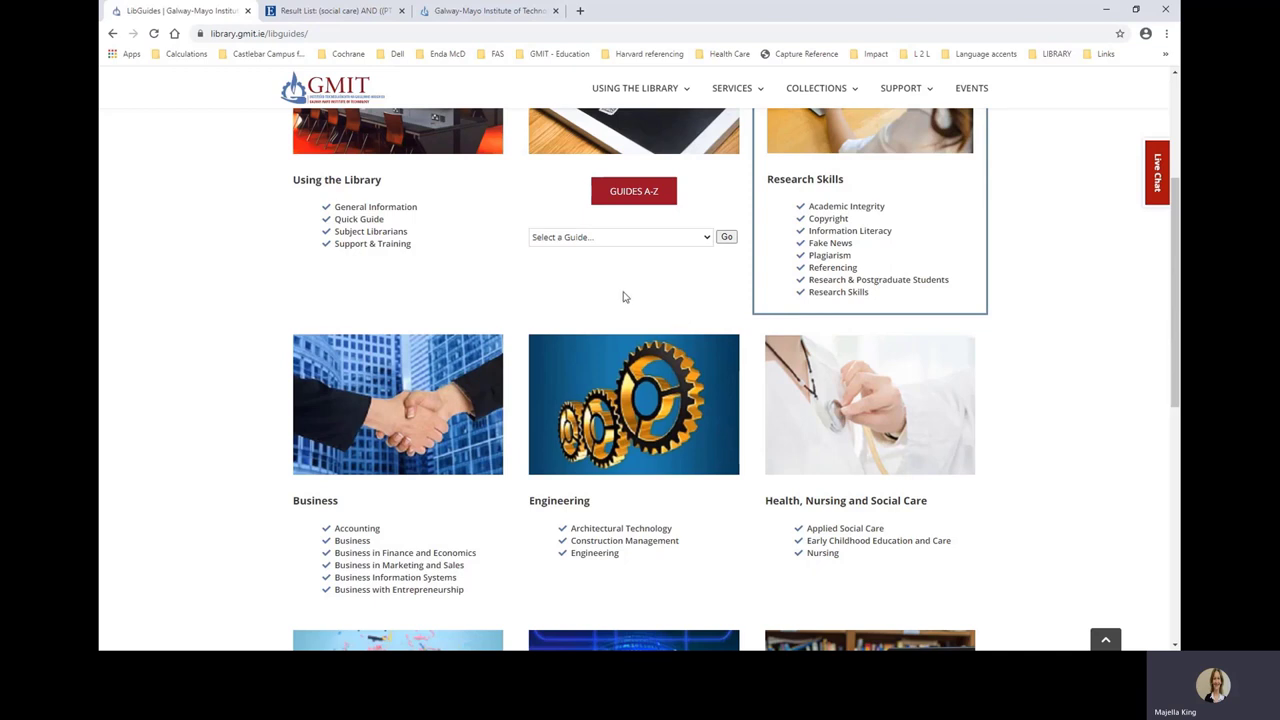